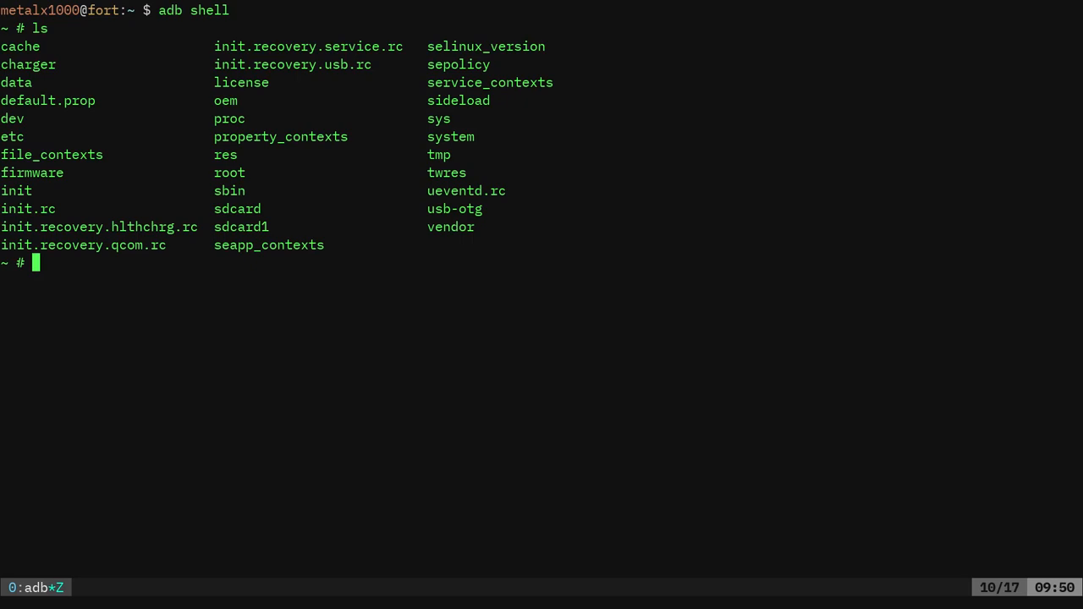
- Change into /dev on the phone and list its device entries
{"action": "type", "text": "cd dev"}
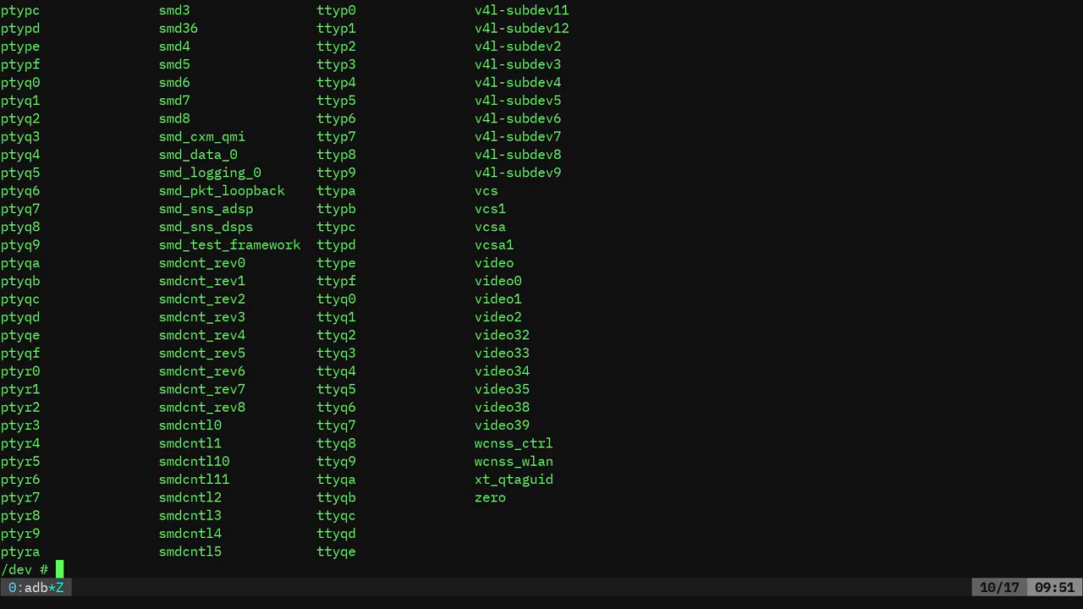
- List the mm* entries, then enter /dev/block to see loop, ram and mmcblk0 devices
{"action": "type", "text": "ls mm*"}
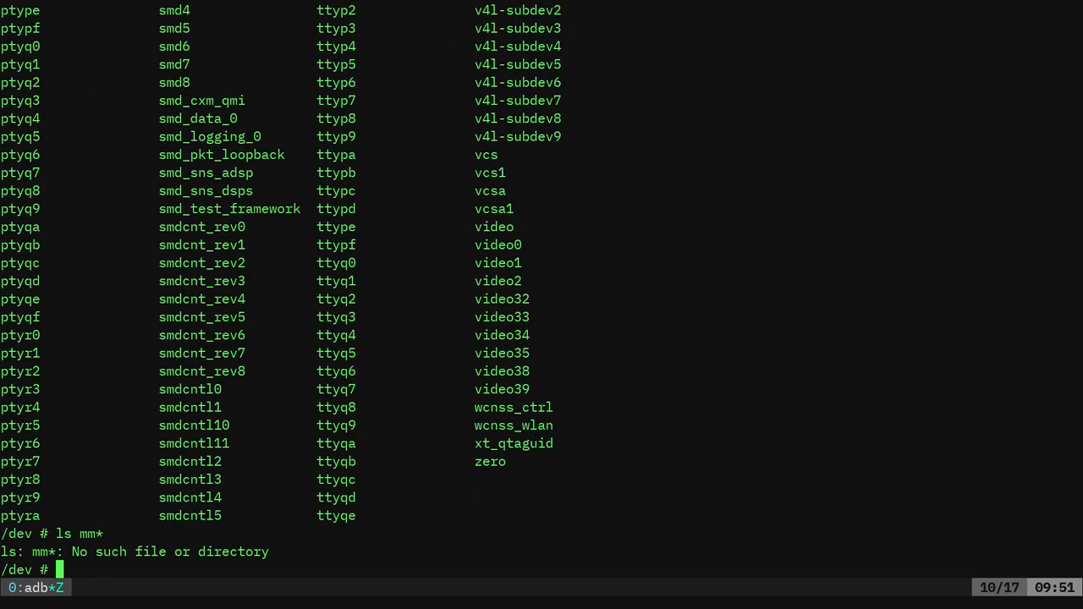
{"action": "type", "text": "cd"}
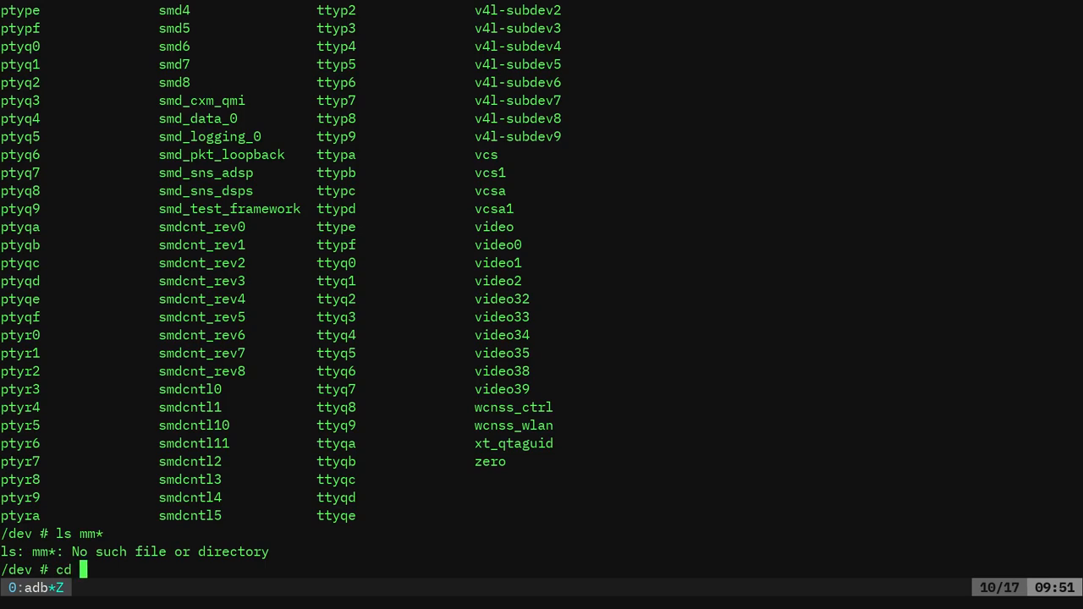
{"action": "type", "text": "block/"}
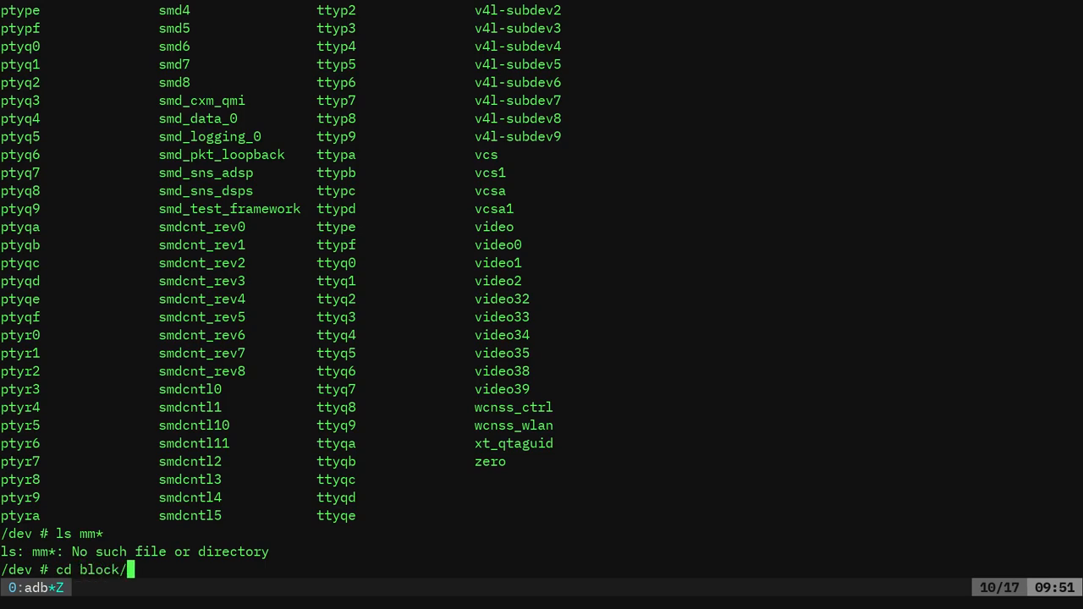
{"action": "key", "text": "Enter"}
{"action": "type", "text": "ls"}
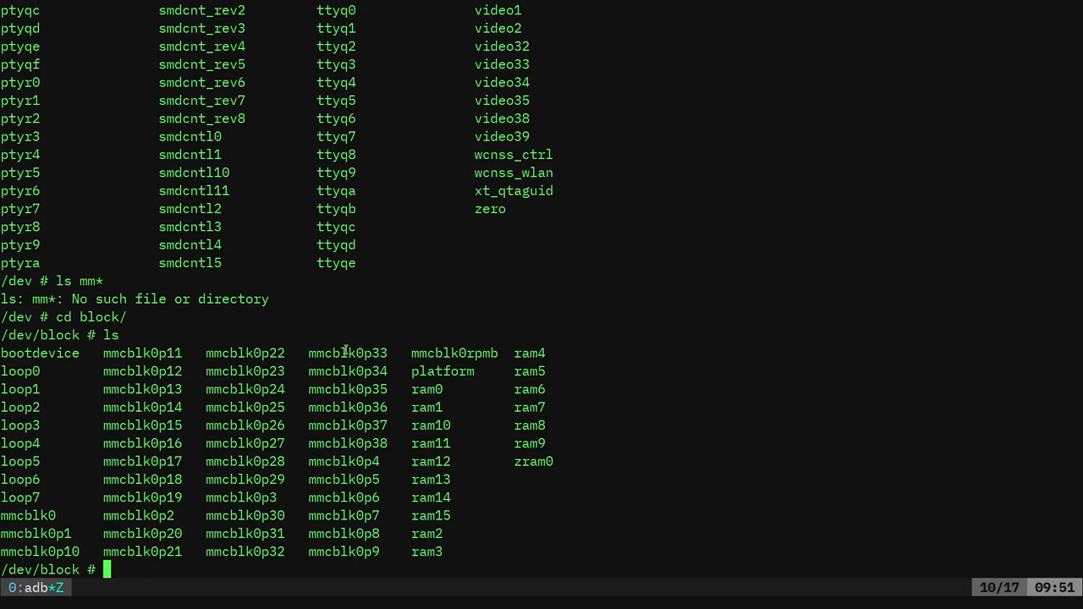
{"action": "mouse_move", "coordinate": [345, 350]}
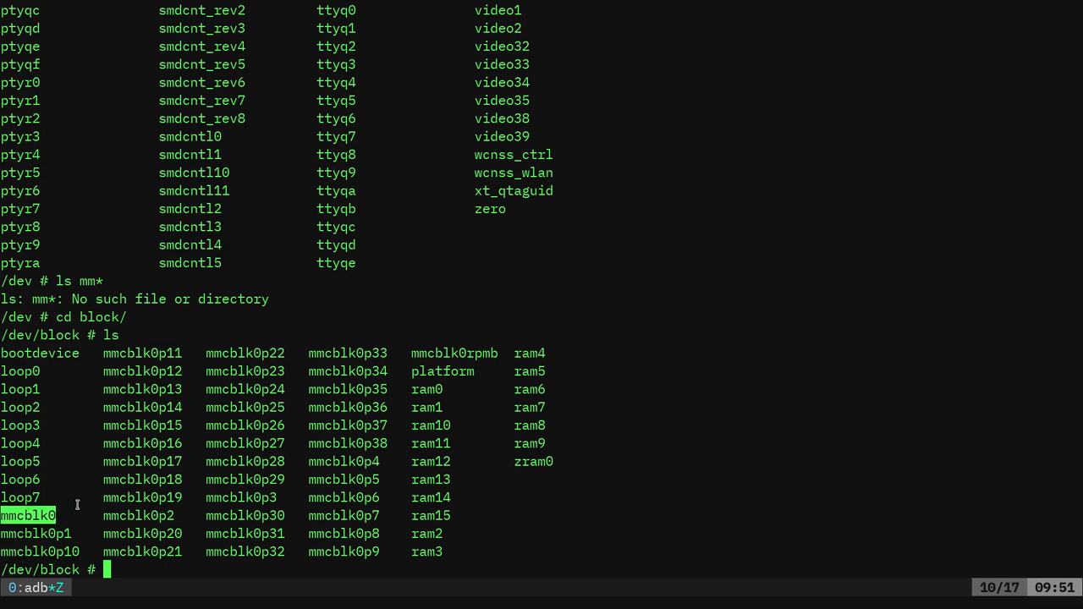
{"action": "mouse_move", "coordinate": [95, 448]}
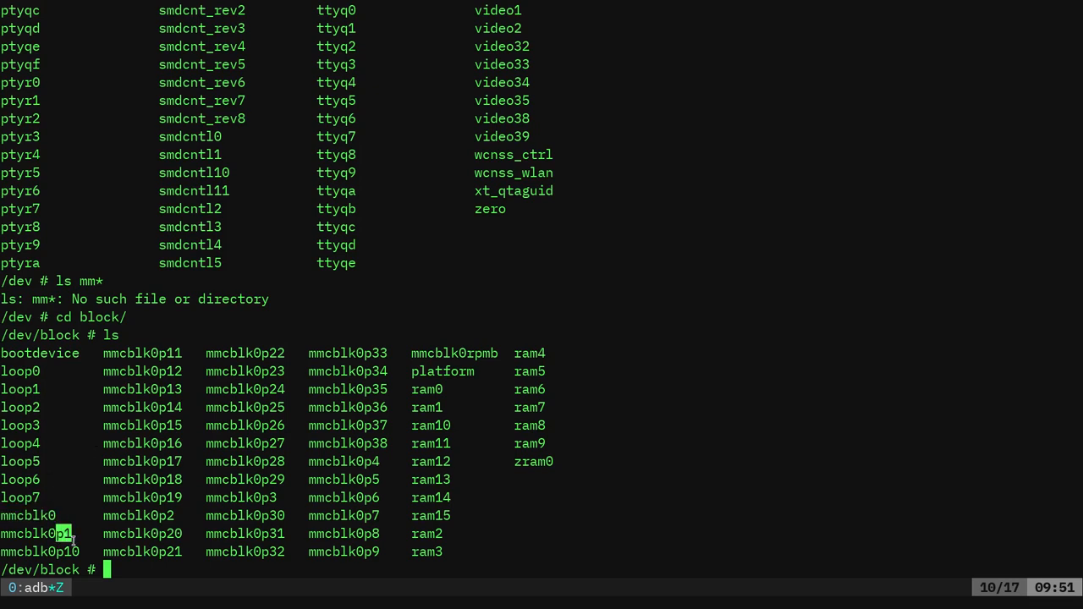
{"action": "mouse_move", "coordinate": [241, 552]}
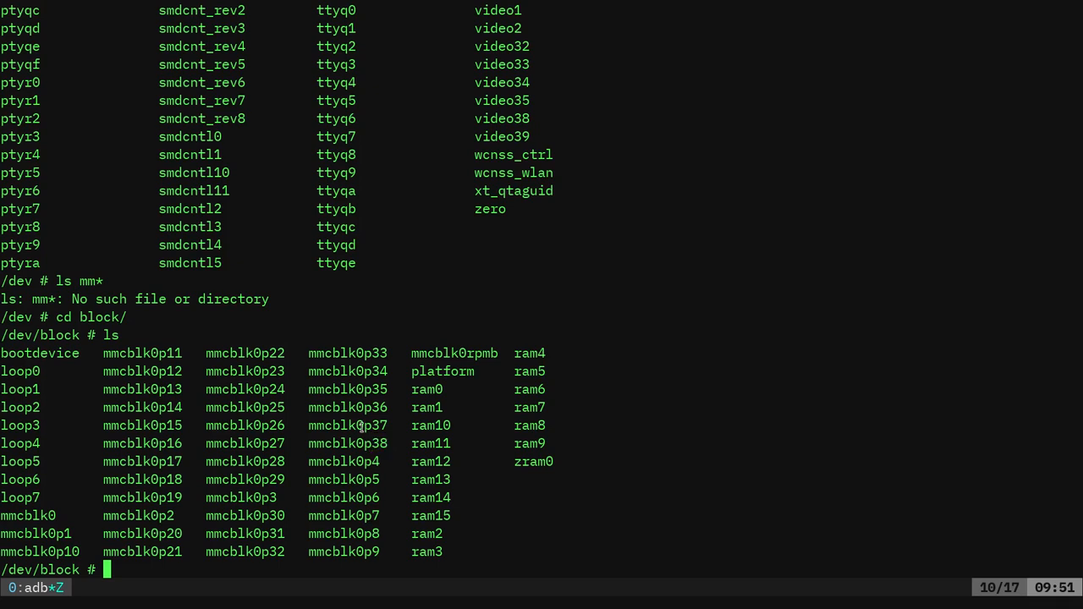
{"action": "mouse_move", "coordinate": [58, 366]}
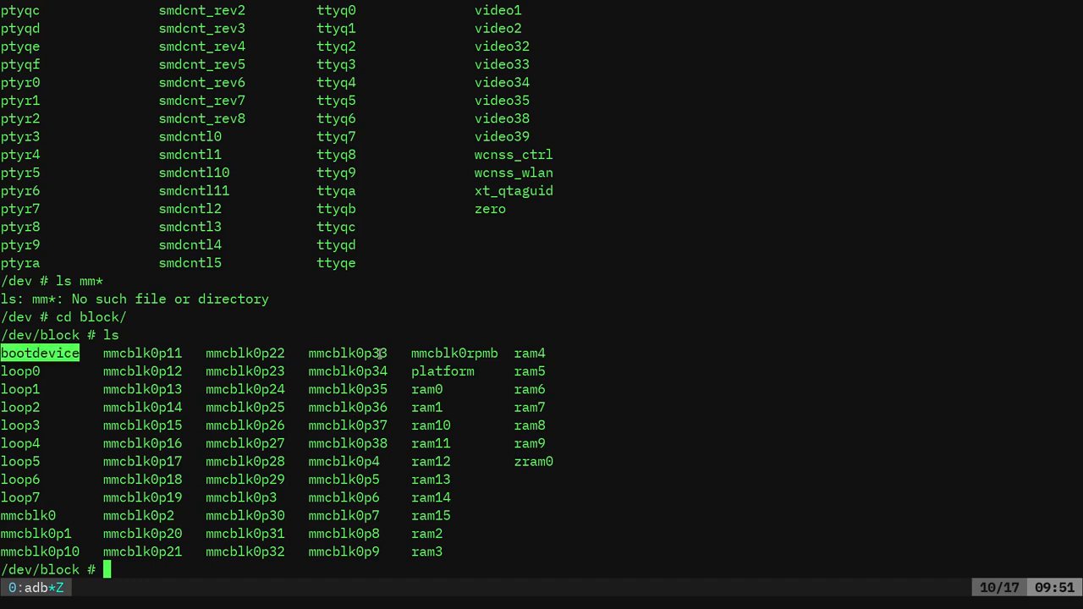
- Enter bootdevice (msm_sdcc.1) and long-list its partition symlinks, pointing out mmcblk0p33
{"action": "type", "text": "cd bootdevice"}
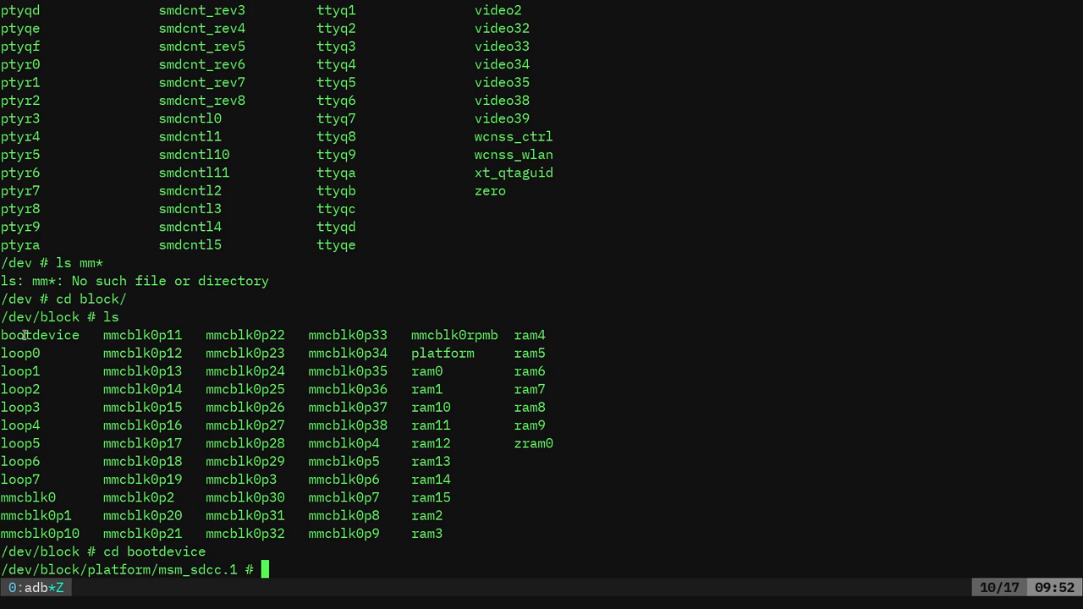
{"action": "double_click", "coordinate": [41, 336]}
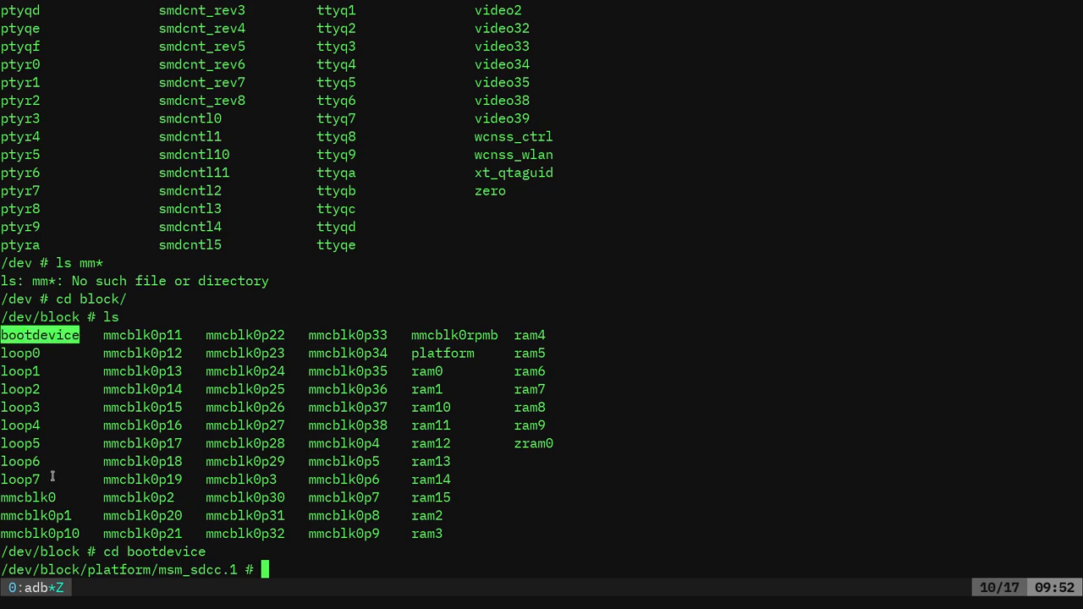
{"action": "mouse_move", "coordinate": [125, 390]}
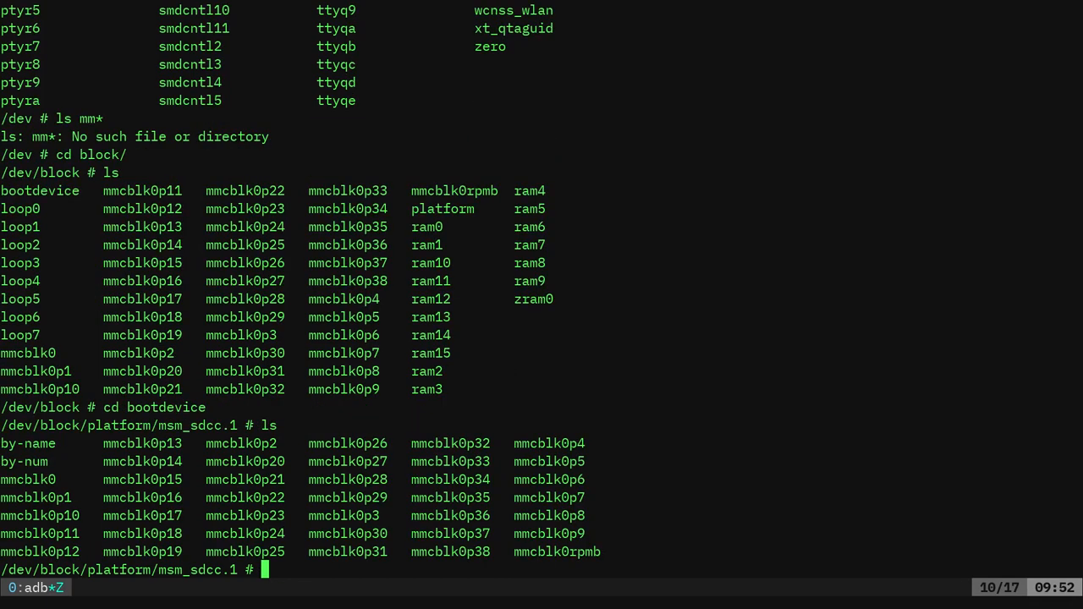
{"action": "type", "text": "ls"}
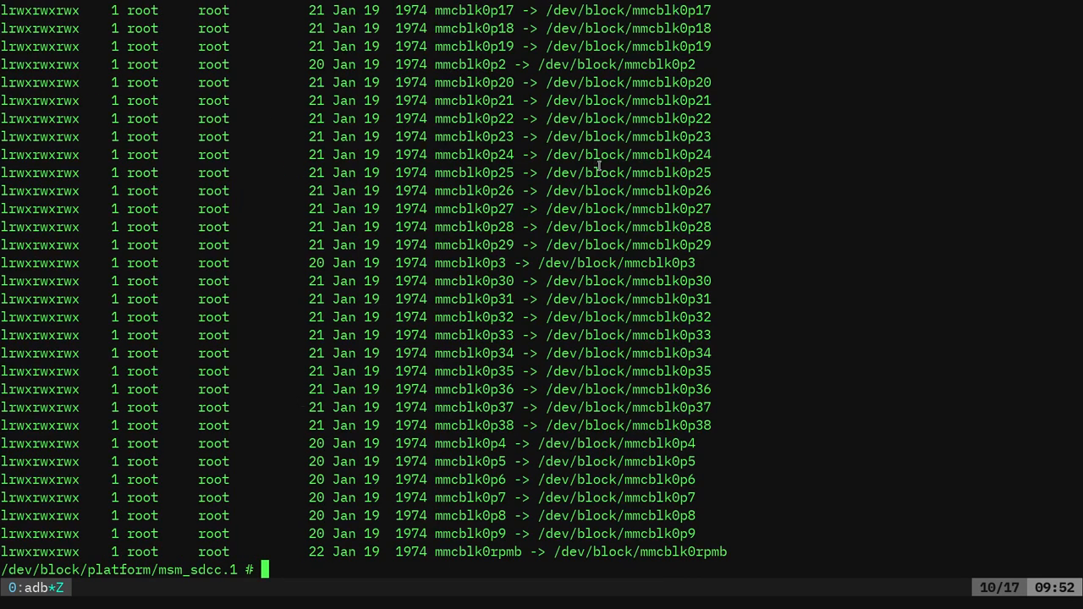
{"action": "double_click", "coordinate": [474, 335]}
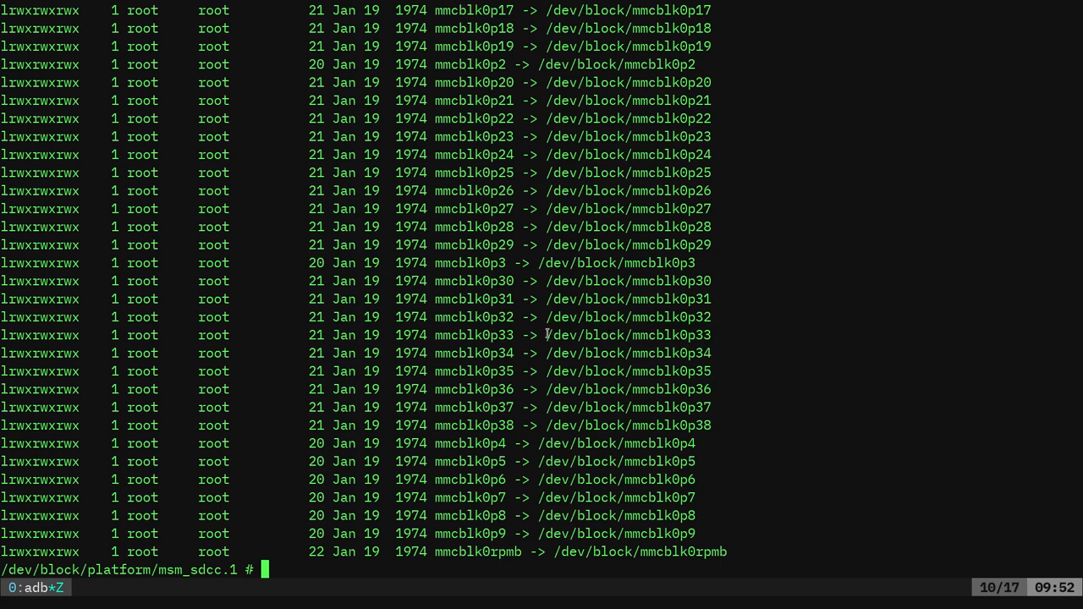
{"action": "double_click", "coordinate": [627, 335]}
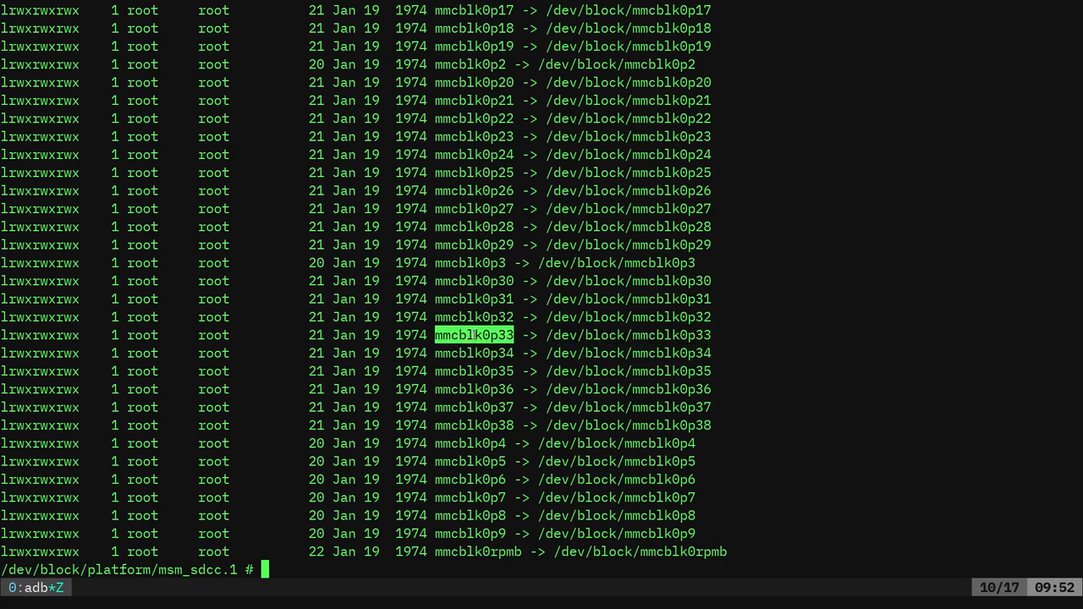
- Enter by-name and long-list it, pointing out the mmcblk0 device behind system
{"action": "type", "text": "cd"}
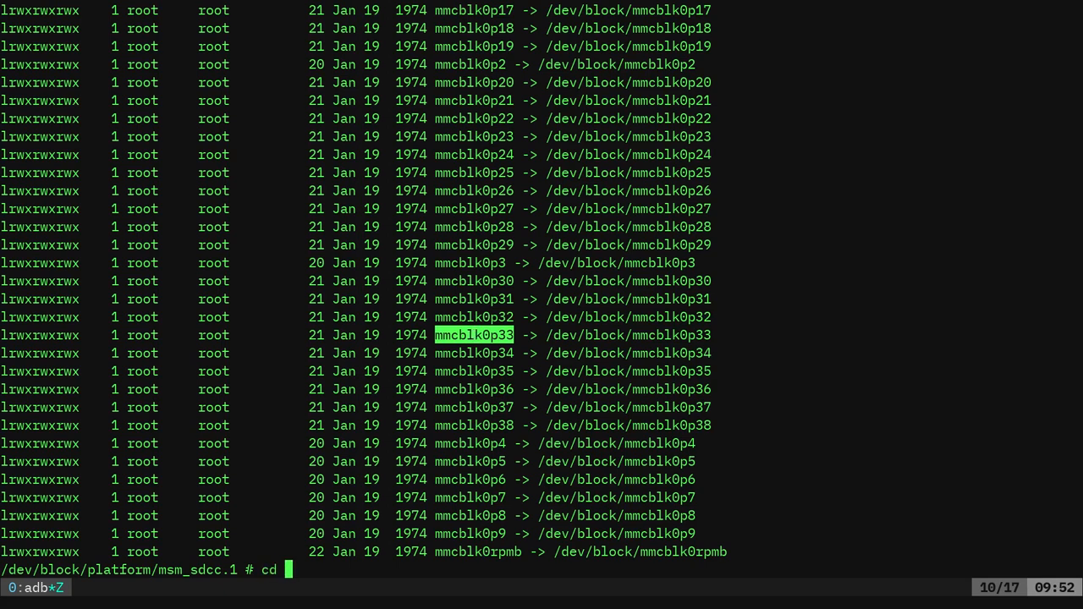
{"action": "type", "text": "by-name/"}
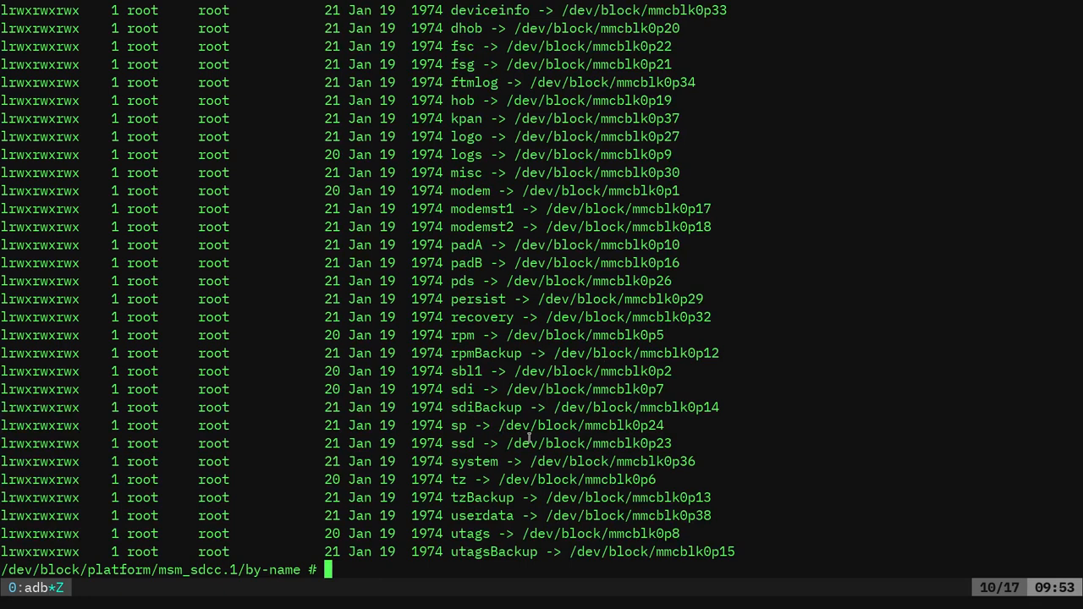
{"action": "double_click", "coordinate": [480, 316]}
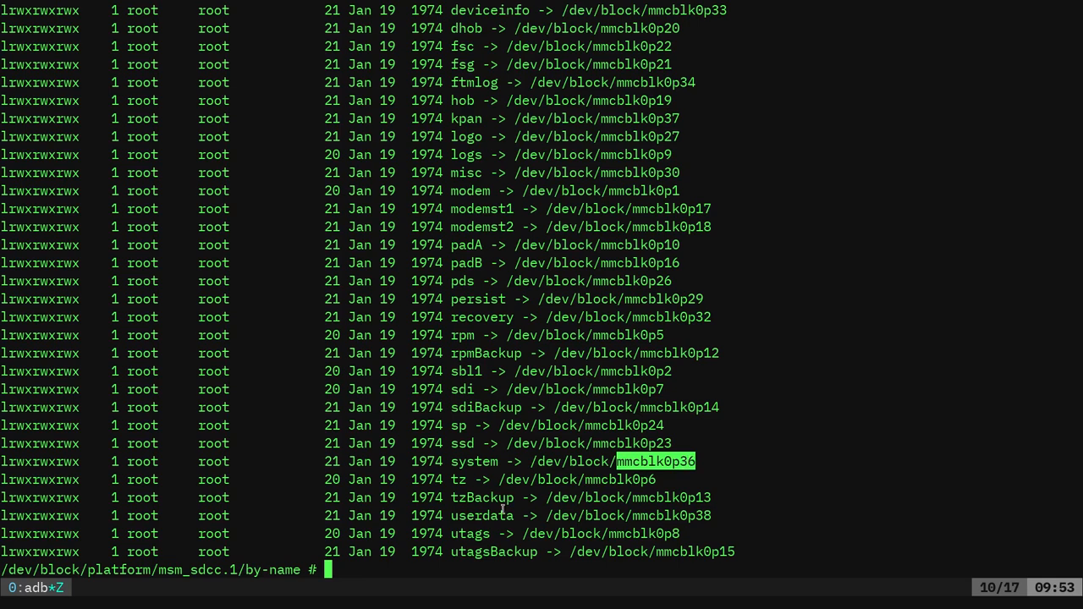
{"action": "mouse_move", "coordinate": [620, 511]}
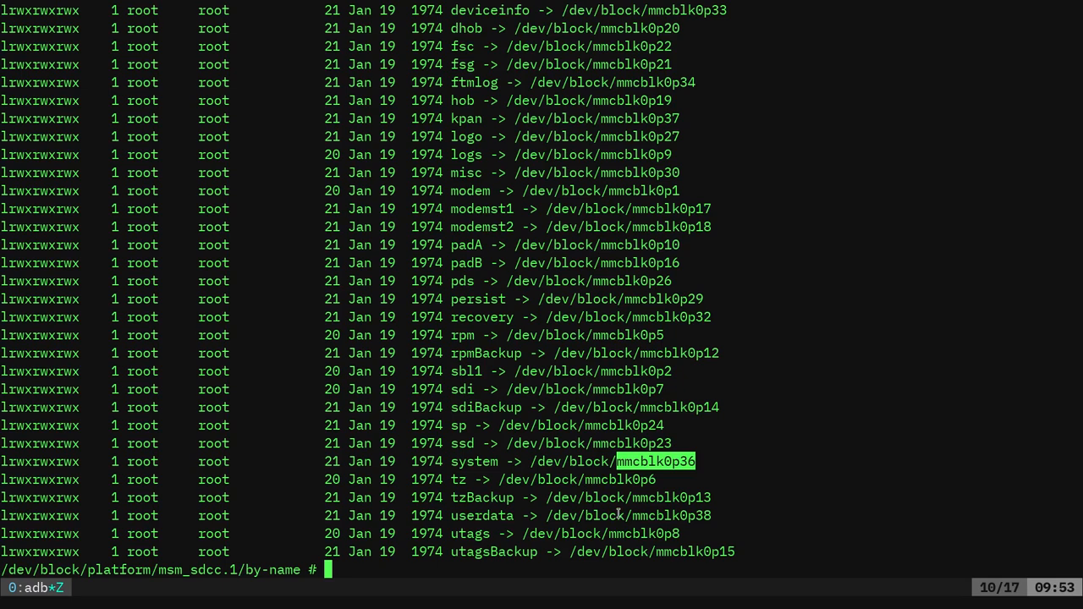
{"action": "mouse_move", "coordinate": [619, 515]}
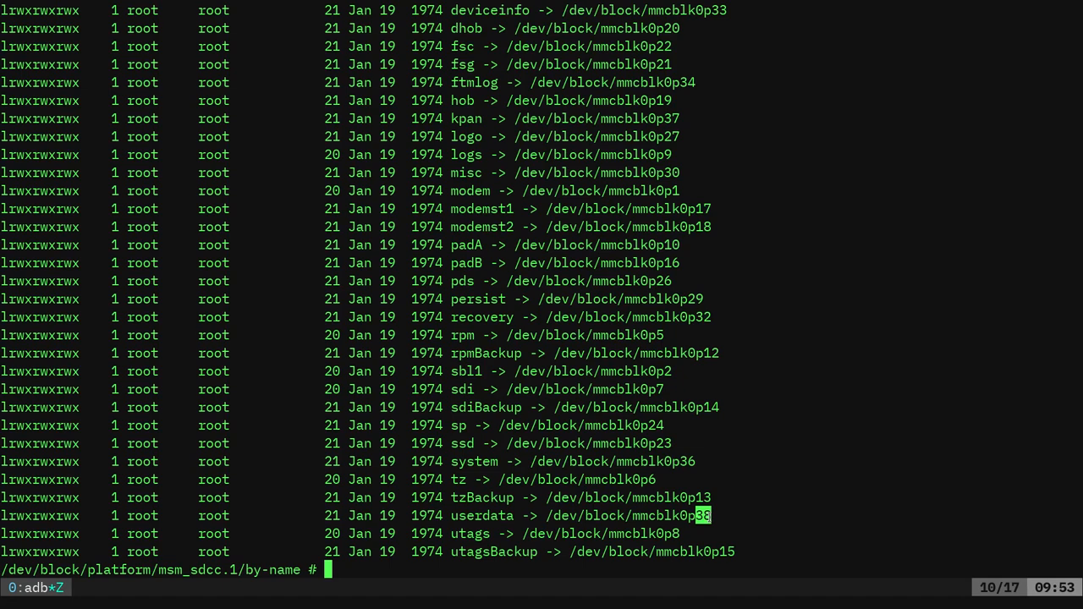
- Page the by-name listing with ls -l | more, pointing out boot and cache, then exit the shell
{"action": "type", "text": "ls -l|more"}
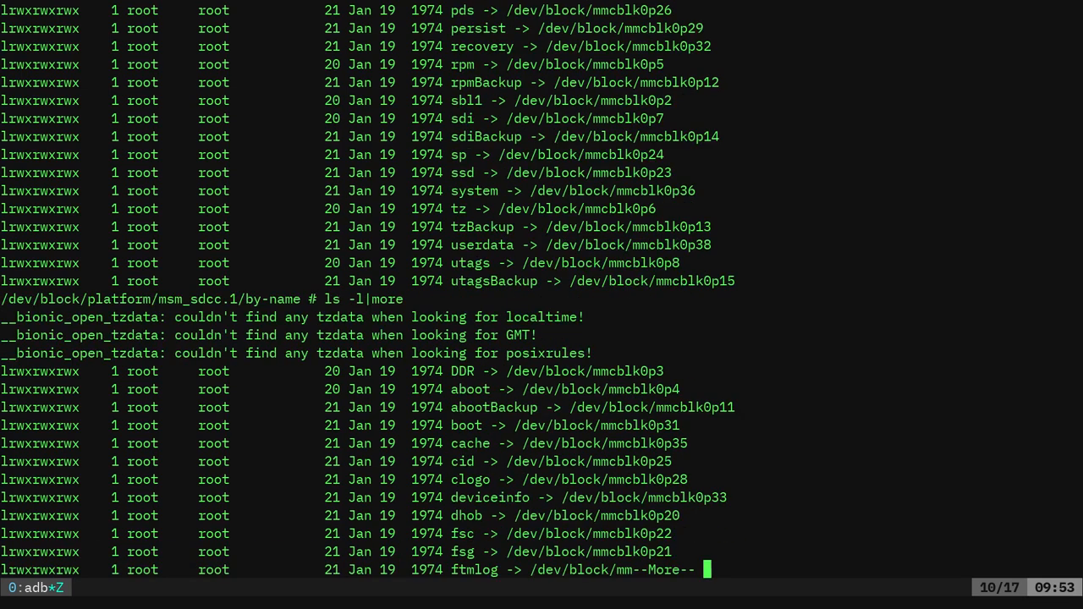
{"action": "mouse_move", "coordinate": [471, 396]}
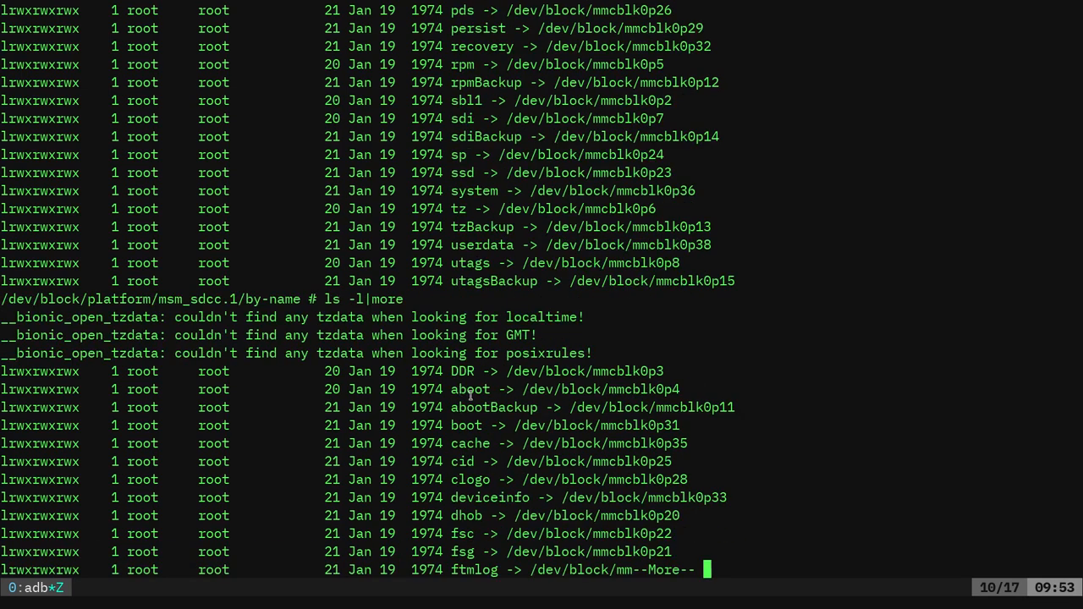
{"action": "double_click", "coordinate": [464, 425]}
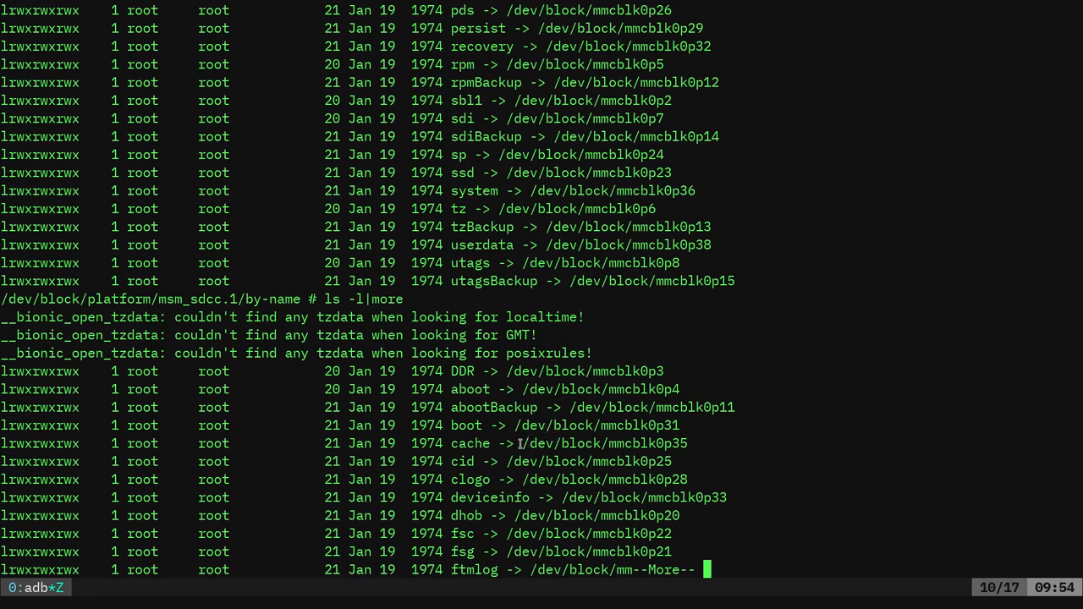
{"action": "double_click", "coordinate": [604, 443]}
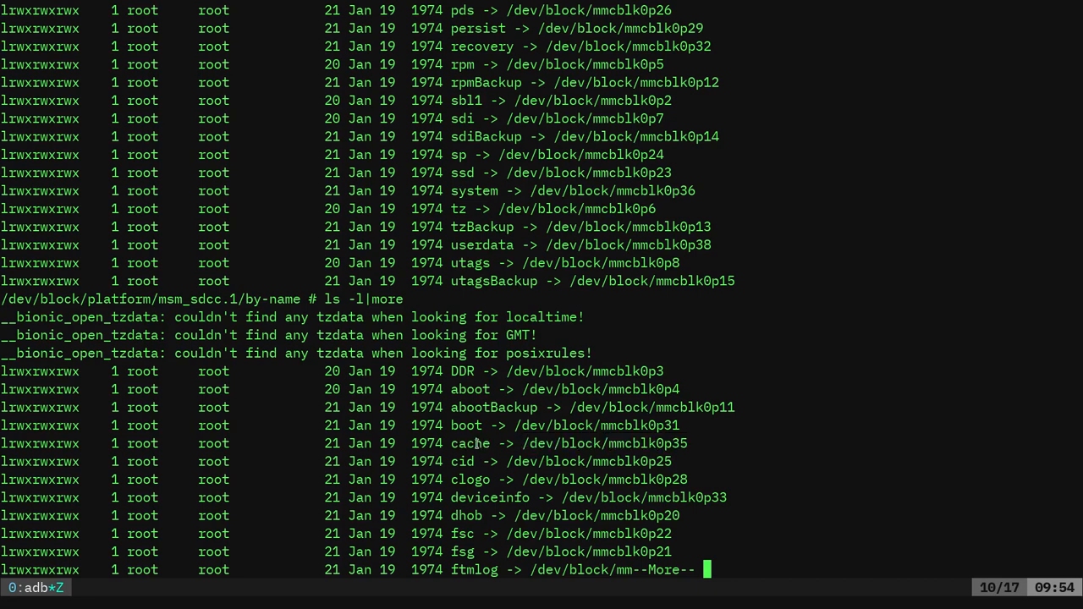
{"action": "double_click", "coordinate": [469, 443]}
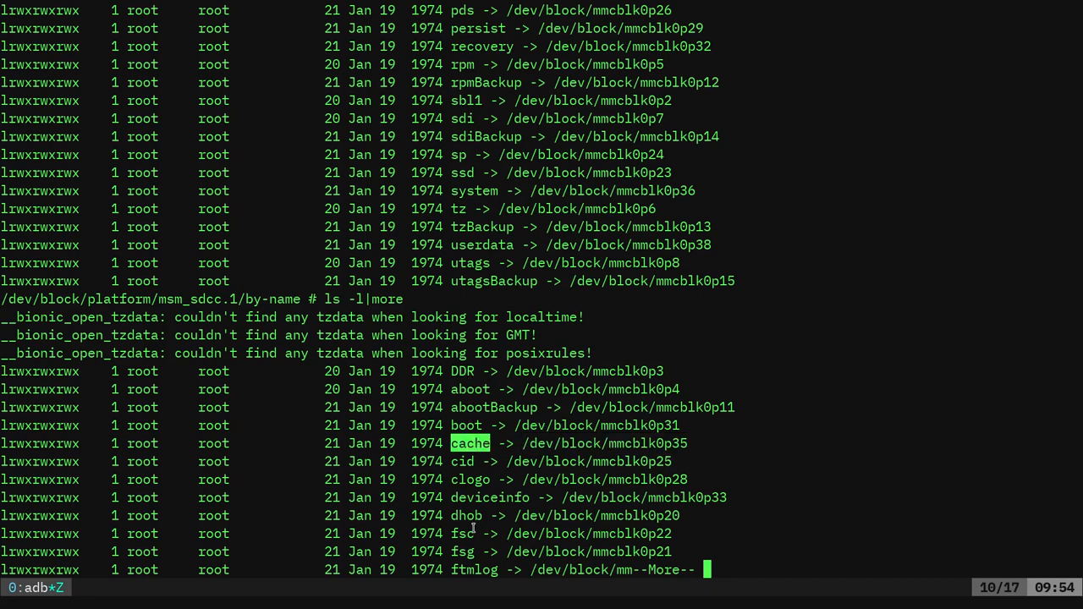
{"action": "mouse_move", "coordinate": [569, 425]}
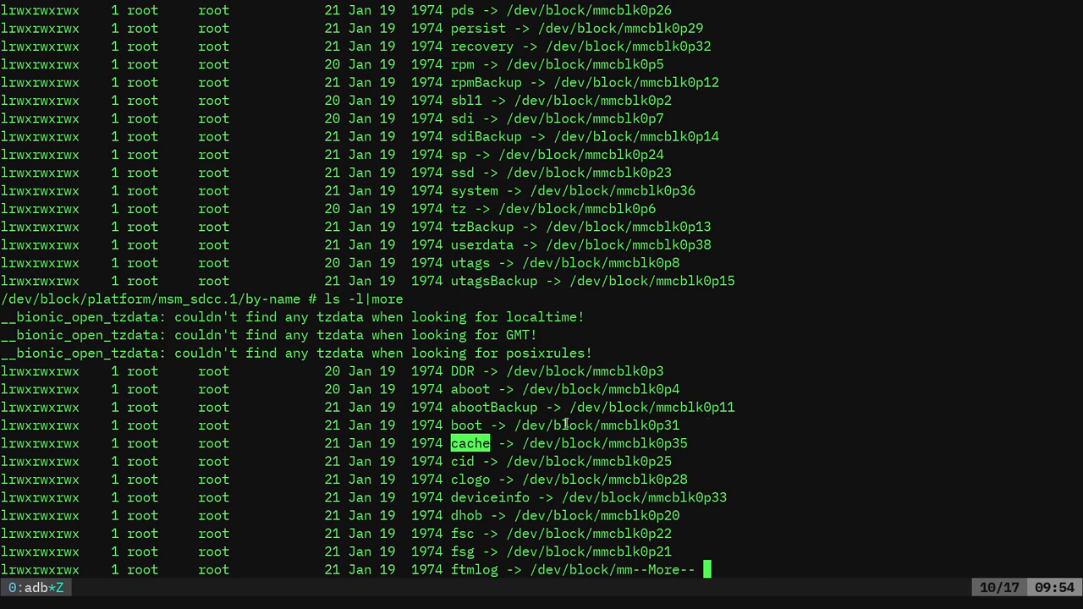
{"action": "type", "text": "exit"}
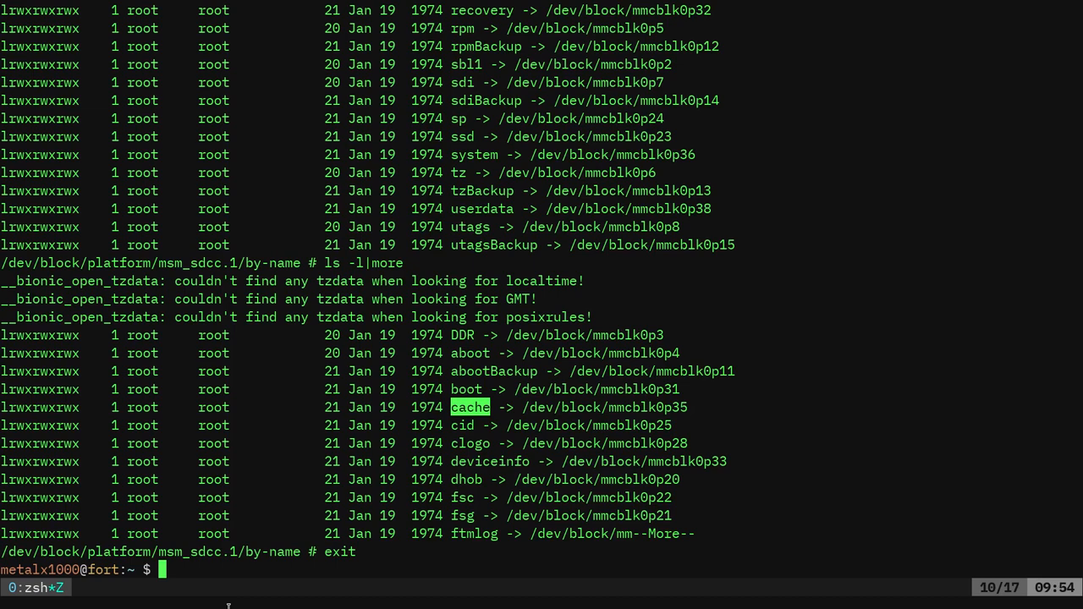
- Start adb shell on the second phone, enter /dev/block/bootdevice/by-name and list its partitions
{"action": "type", "text": "adb shell"}
{"action": "type", "text": "ls"}
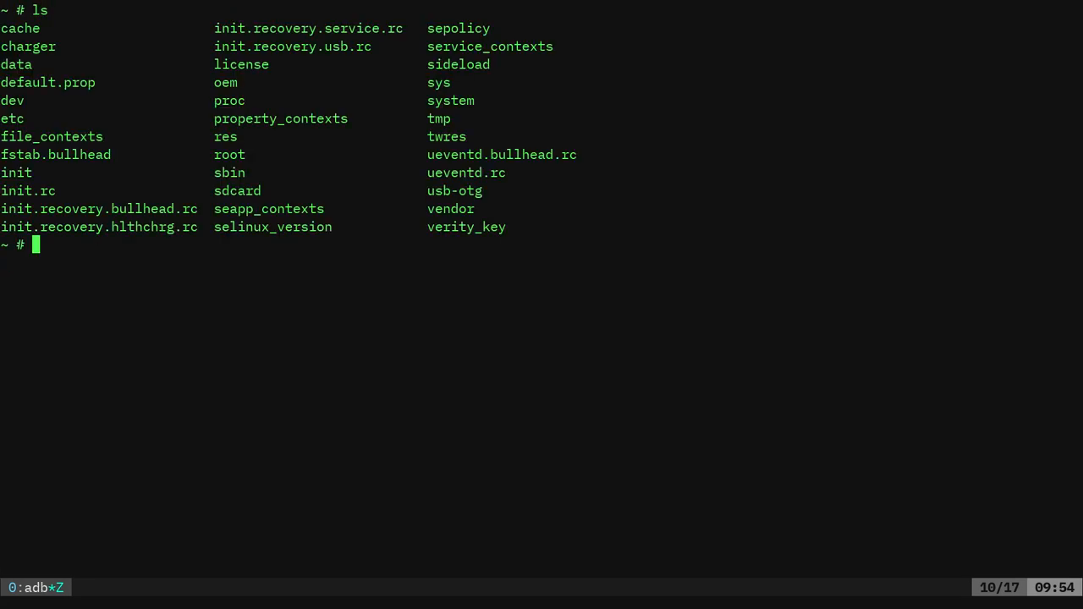
{"action": "type", "text": "cd /dev/"}
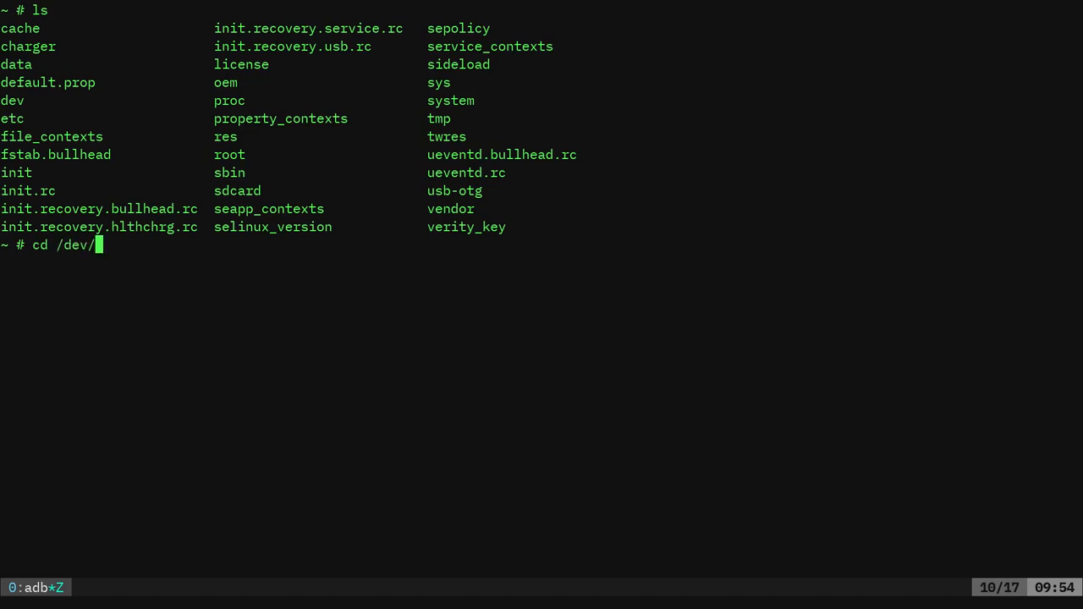
{"action": "type", "text": "block/"}
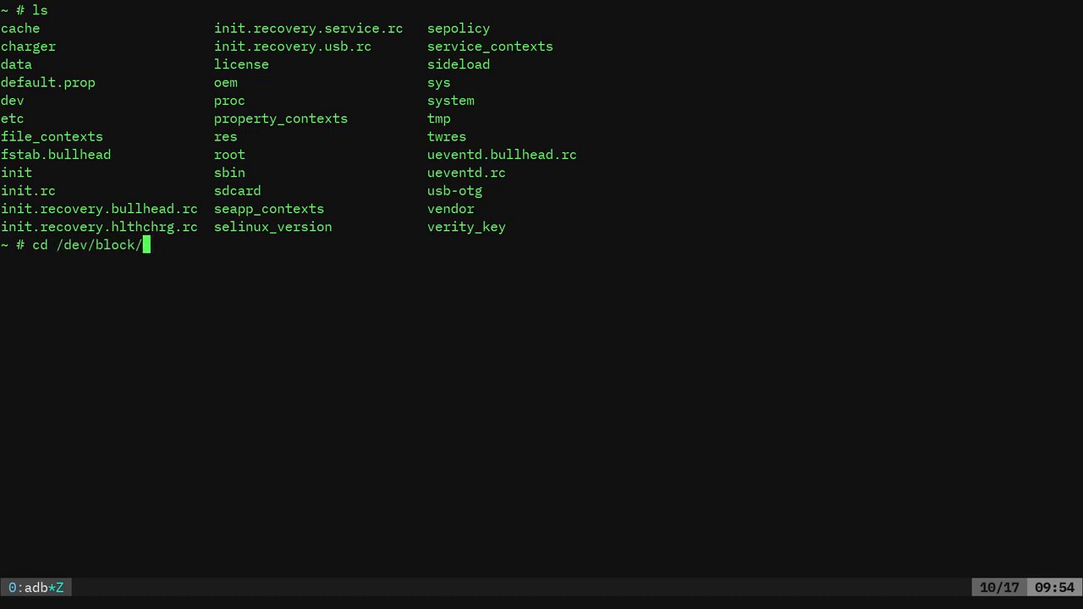
{"action": "type", "text": "bootdevice/"}
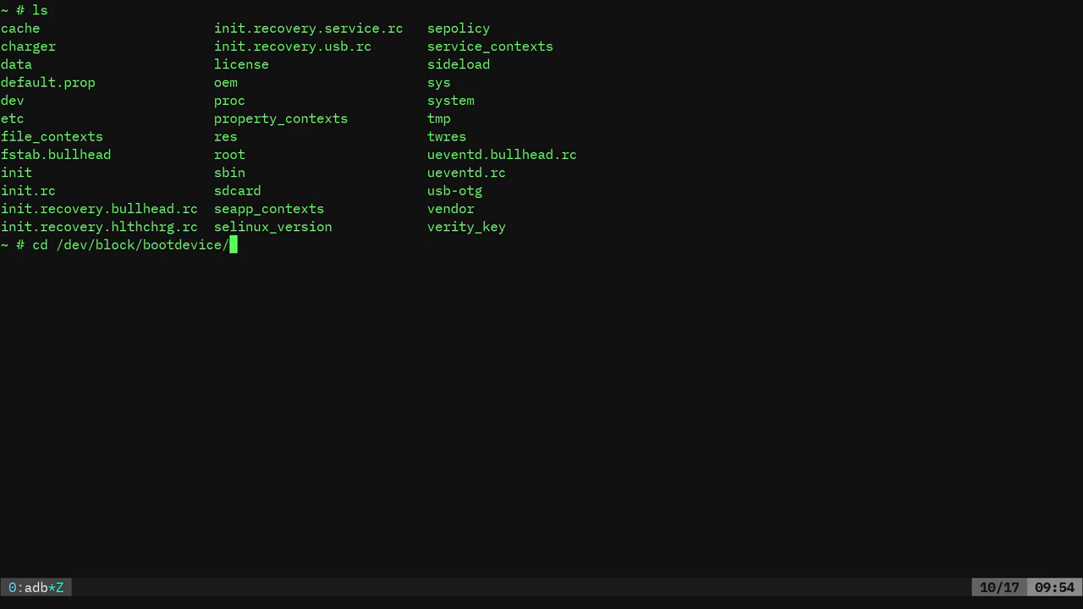
{"action": "type", "text": "by-name/"}
{"action": "type", "text": "ls"}
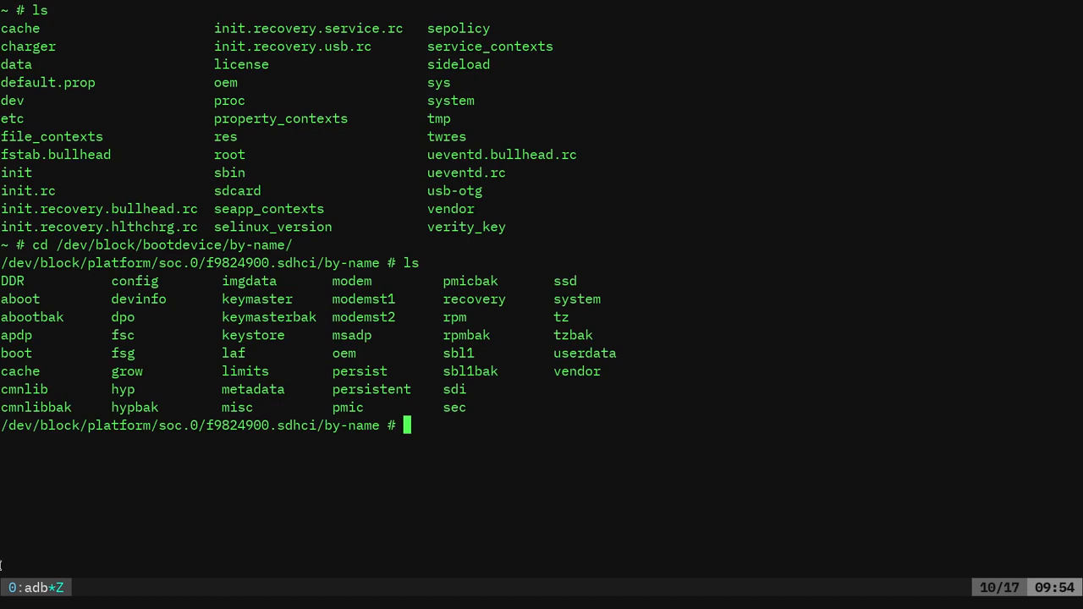
{"action": "double_click", "coordinate": [240, 265]}
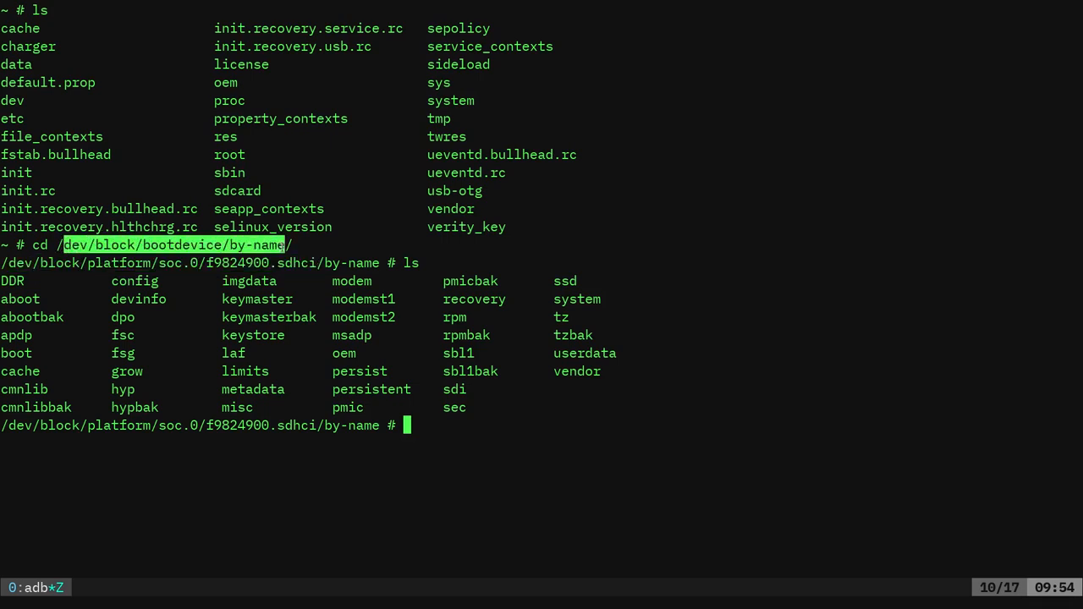
{"action": "mouse_move", "coordinate": [267, 281]}
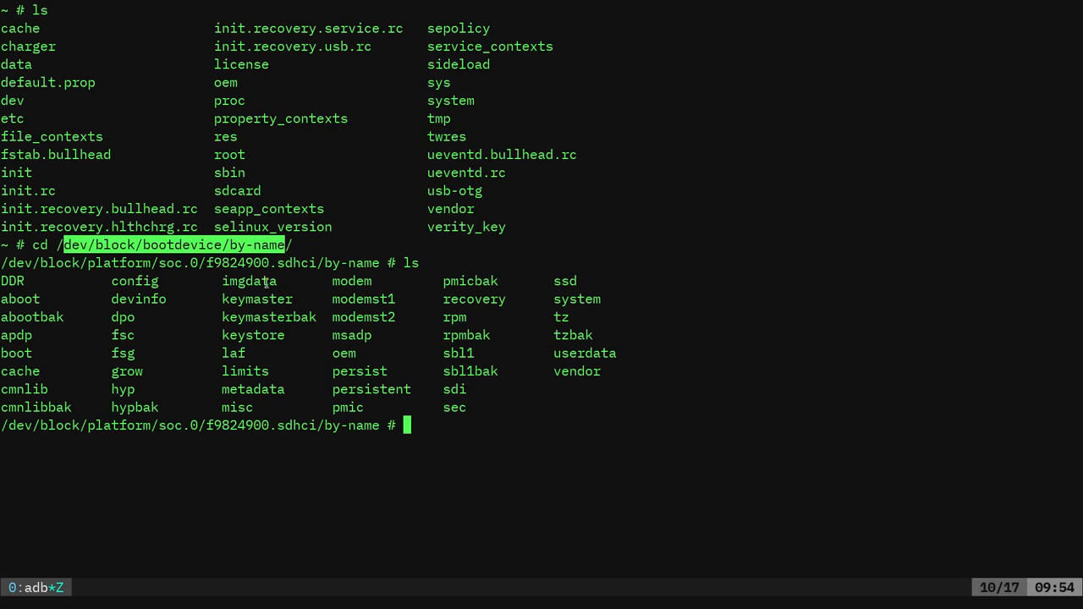
{"action": "mouse_move", "coordinate": [173, 298]}
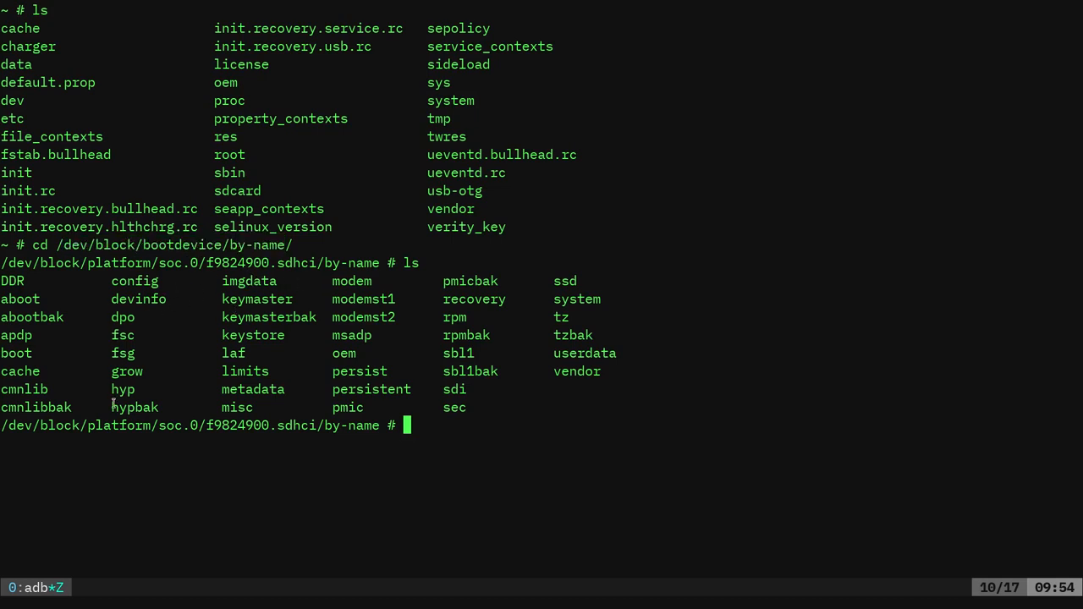
{"action": "mouse_move", "coordinate": [534, 371]}
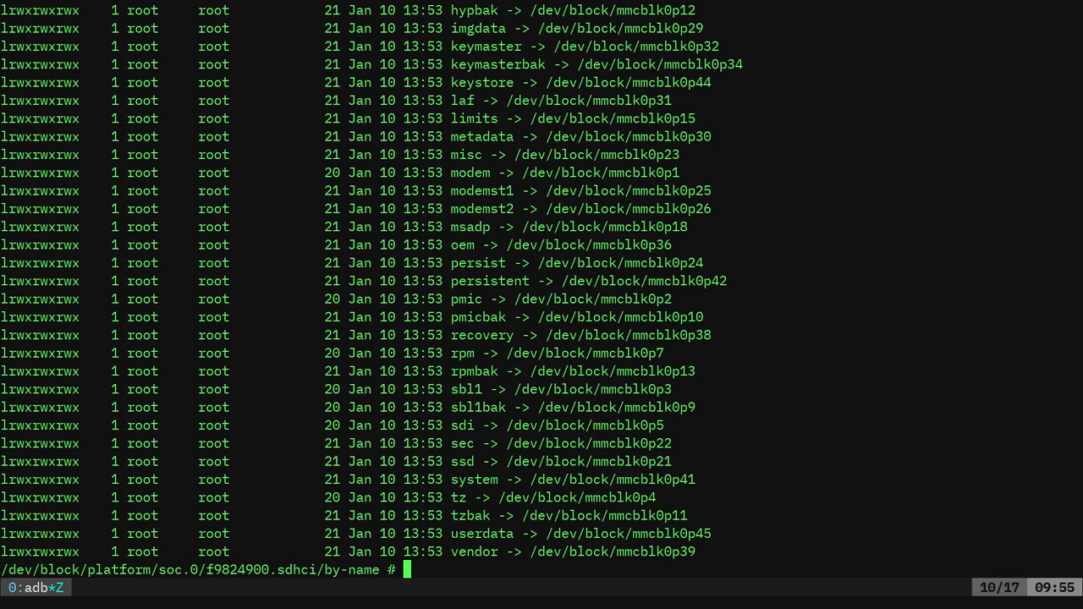
{"action": "mouse_move", "coordinate": [626, 65]}
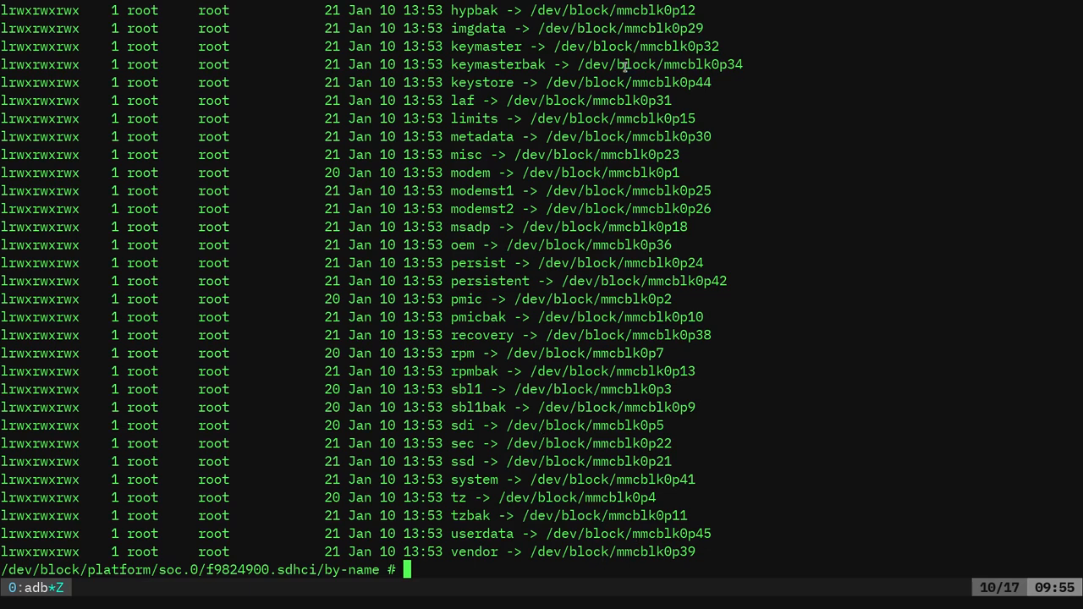
- Long-list by-name, highlighting vendor and system's mmcblk0p41 target, then exit the shell
{"action": "double_click", "coordinate": [481, 535]}
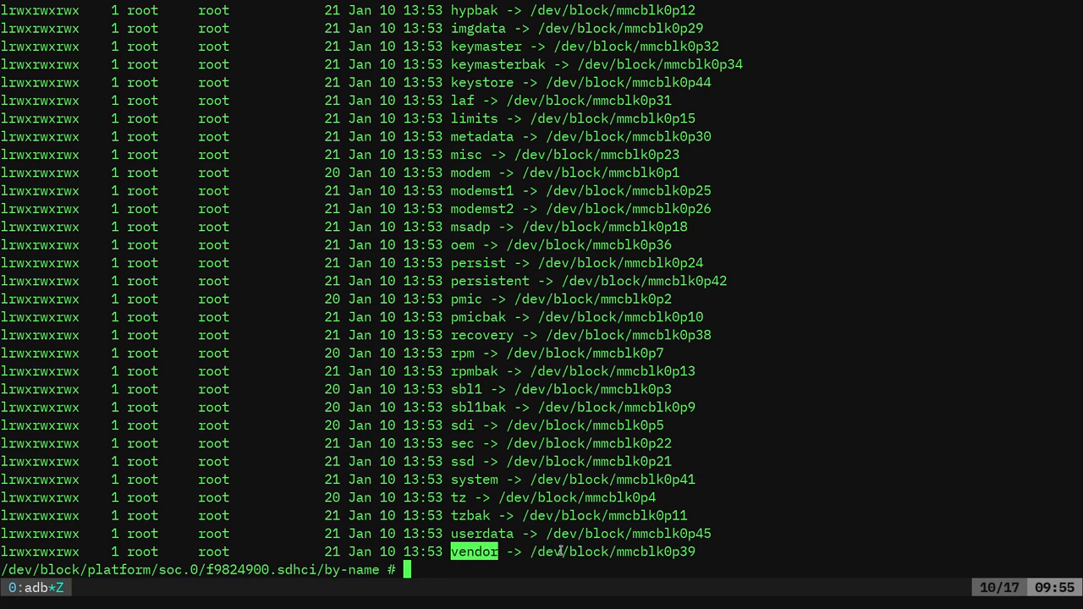
{"action": "mouse_move", "coordinate": [557, 551]}
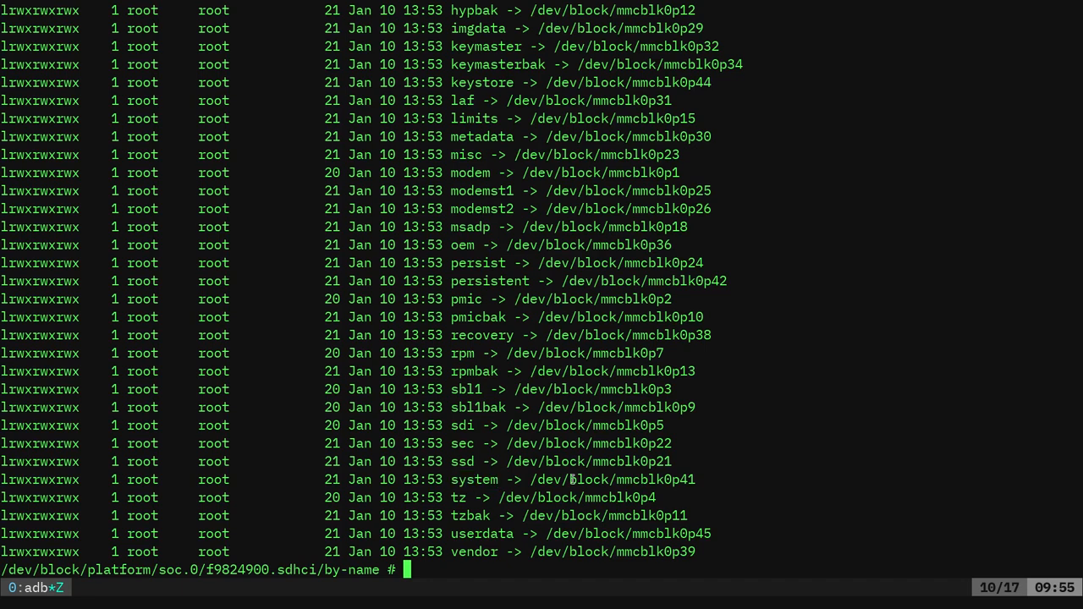
{"action": "double_click", "coordinate": [612, 481]}
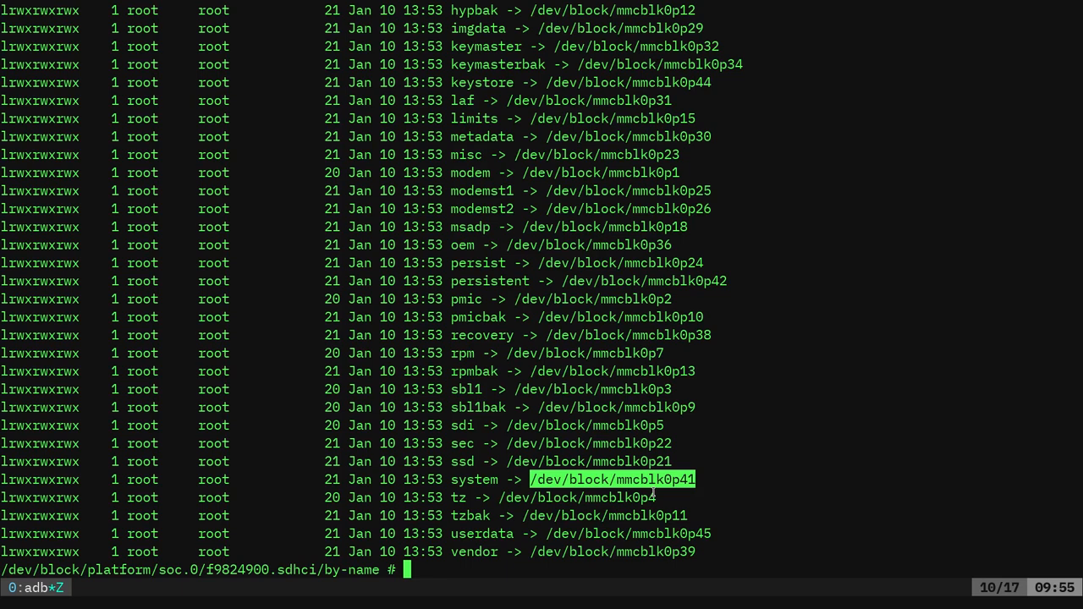
{"action": "type", "text": "exit"}
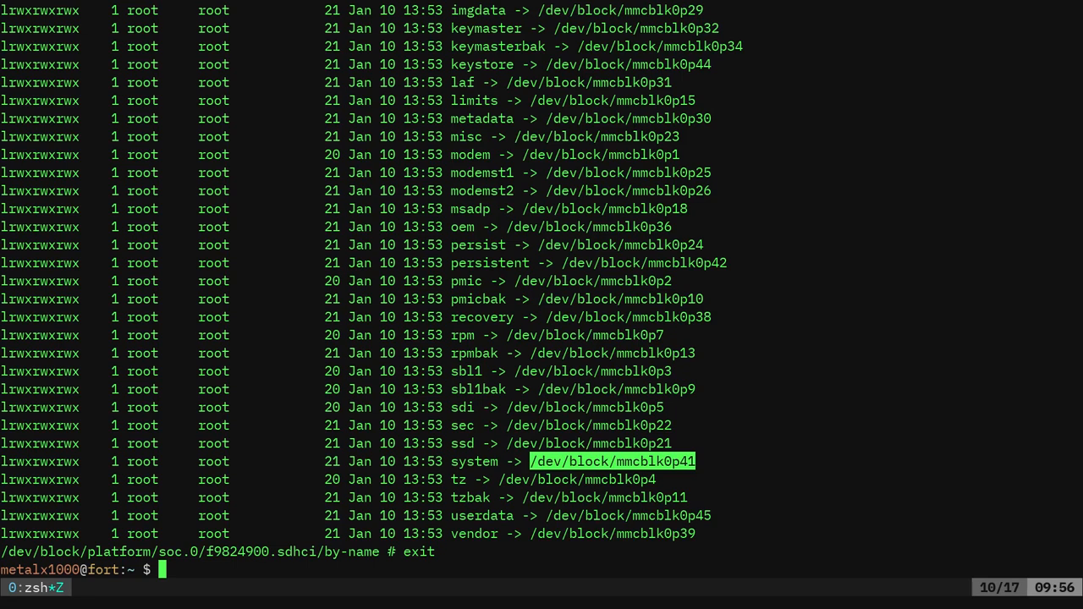
- Start adb shell on the payton phone, enter /dev/block/bootdevice/by-name and run a paged ls -l
{"action": "type", "text": "adb shell"}
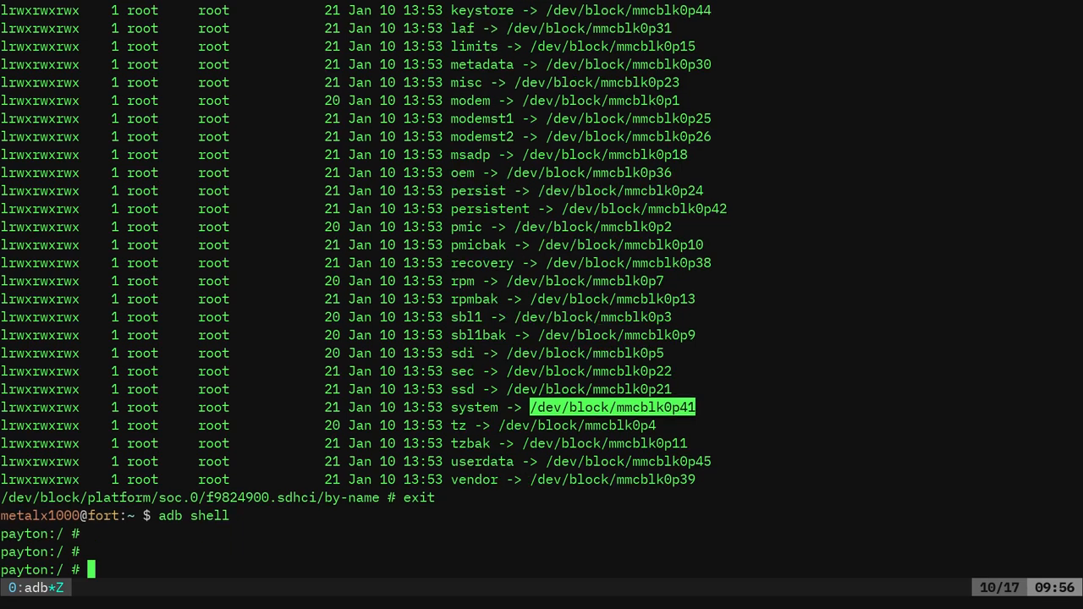
{"action": "scroll", "scroll_direction": "down", "scroll_amount": 3}
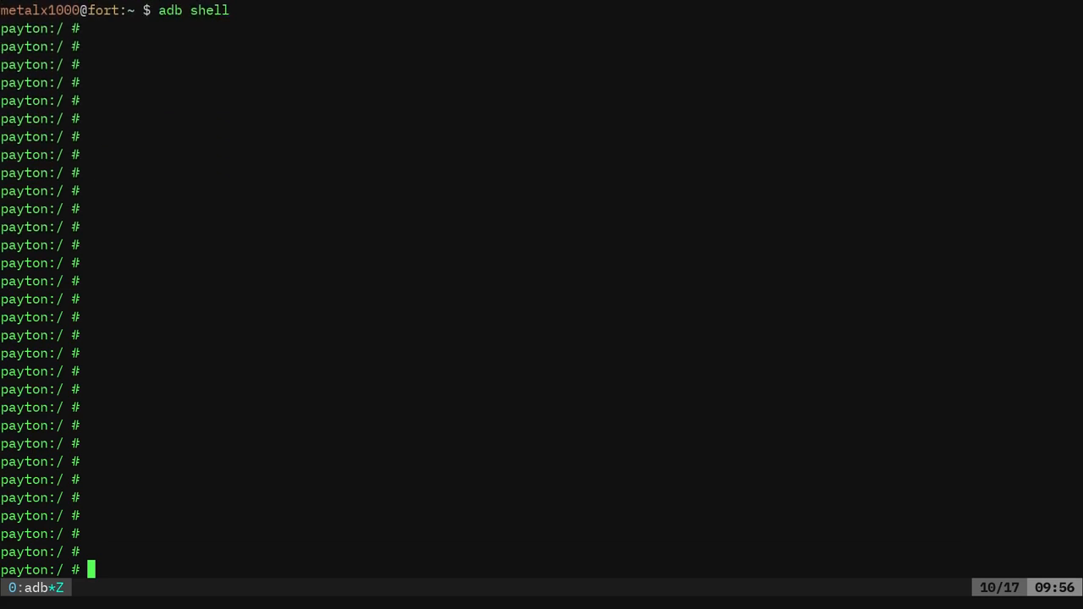
{"action": "type", "text": "cd /dev/blo"}
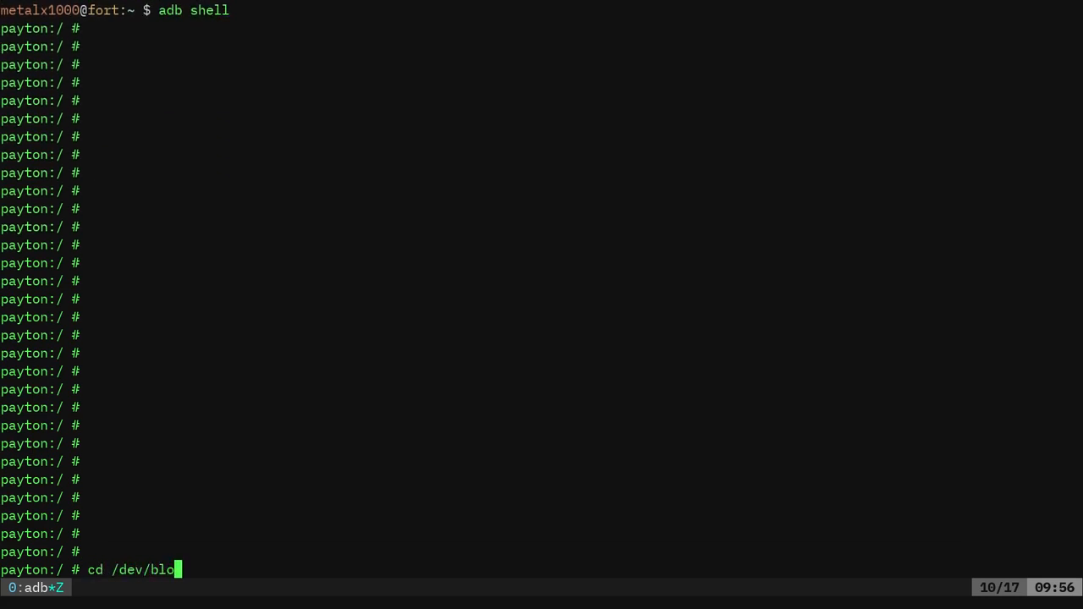
{"action": "type", "text": "ck/bootdevice/"}
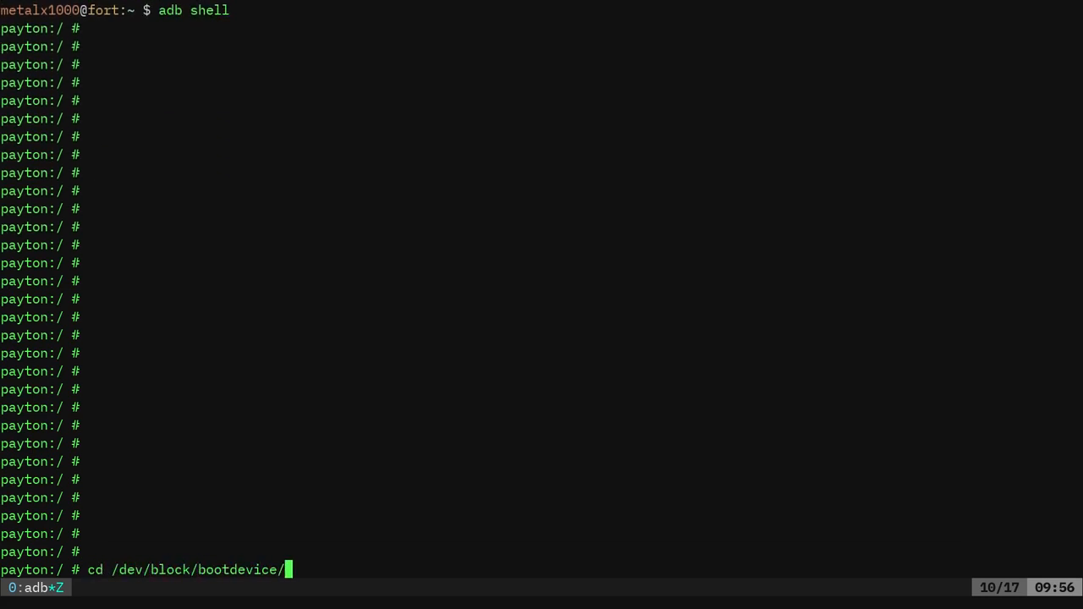
{"action": "type", "text": "by-name/"}
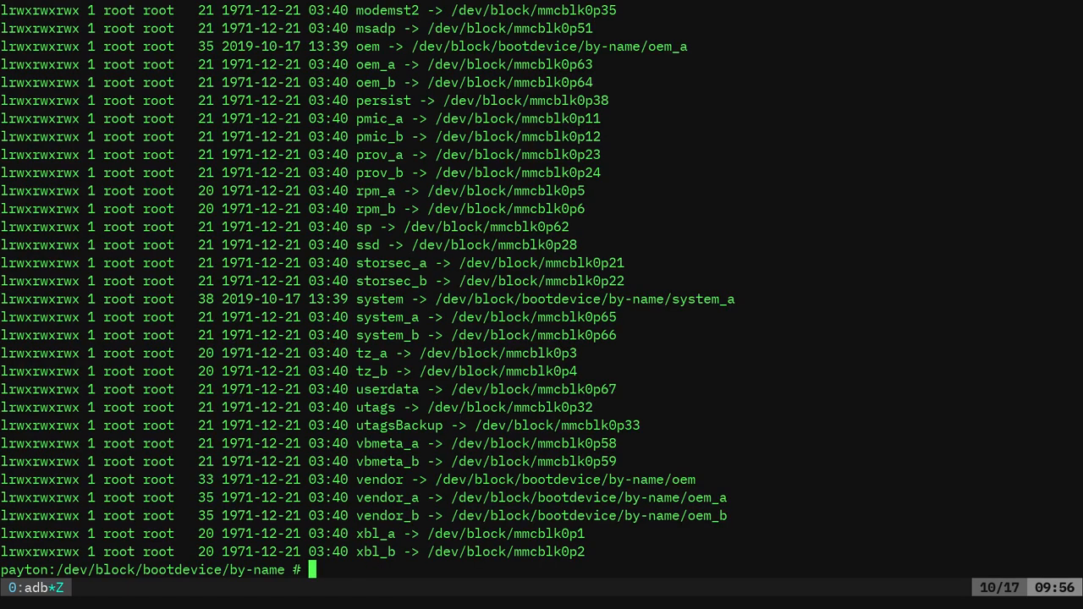
{"action": "type", "text": "ls -lha|"}
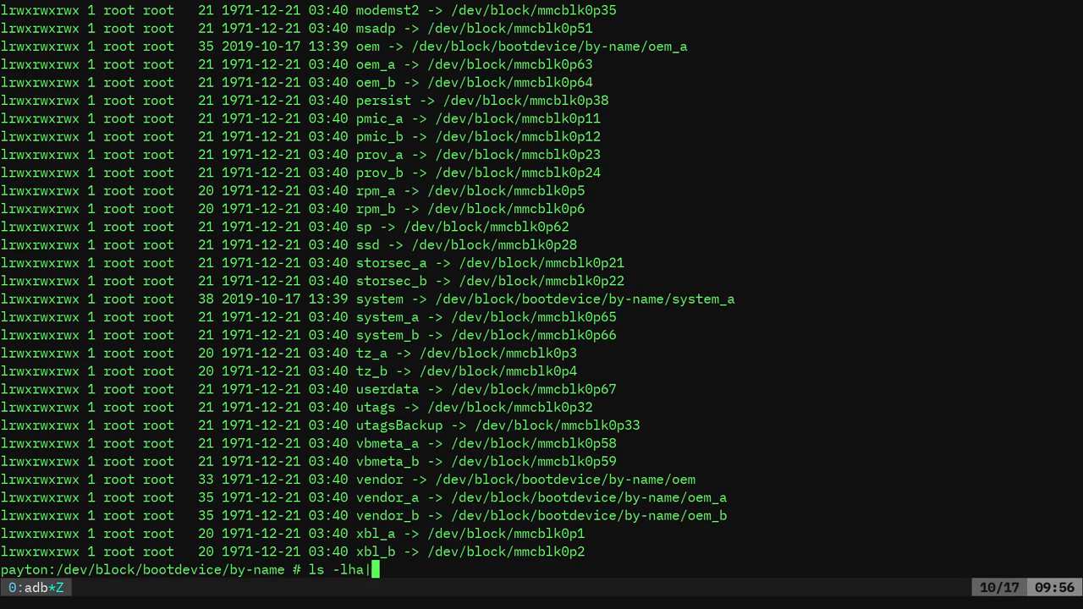
{"action": "key", "text": "BackSpace"}
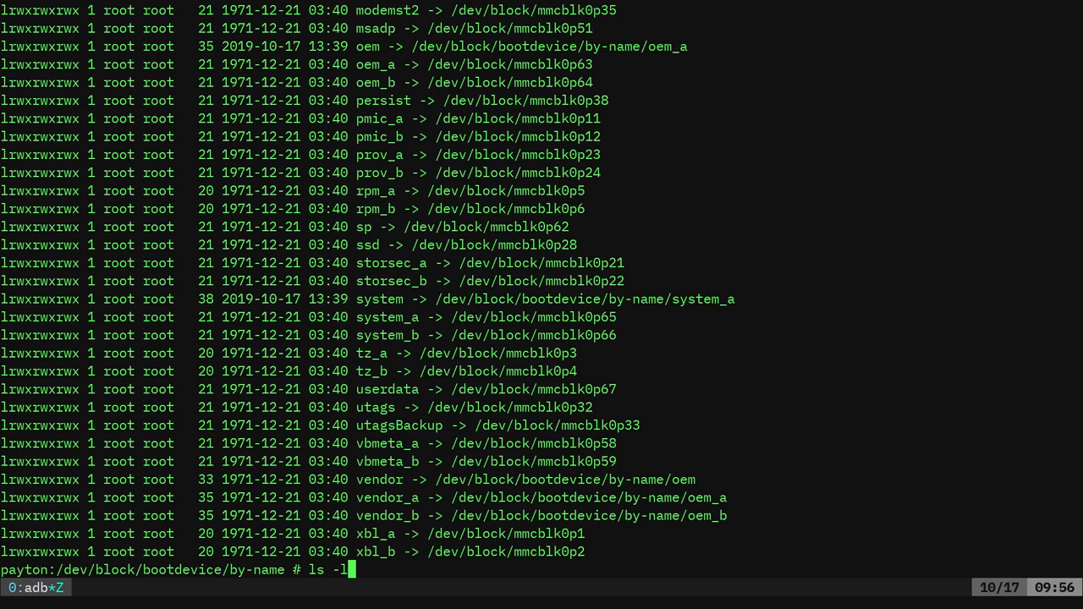
{"action": "key", "text": "Return"}
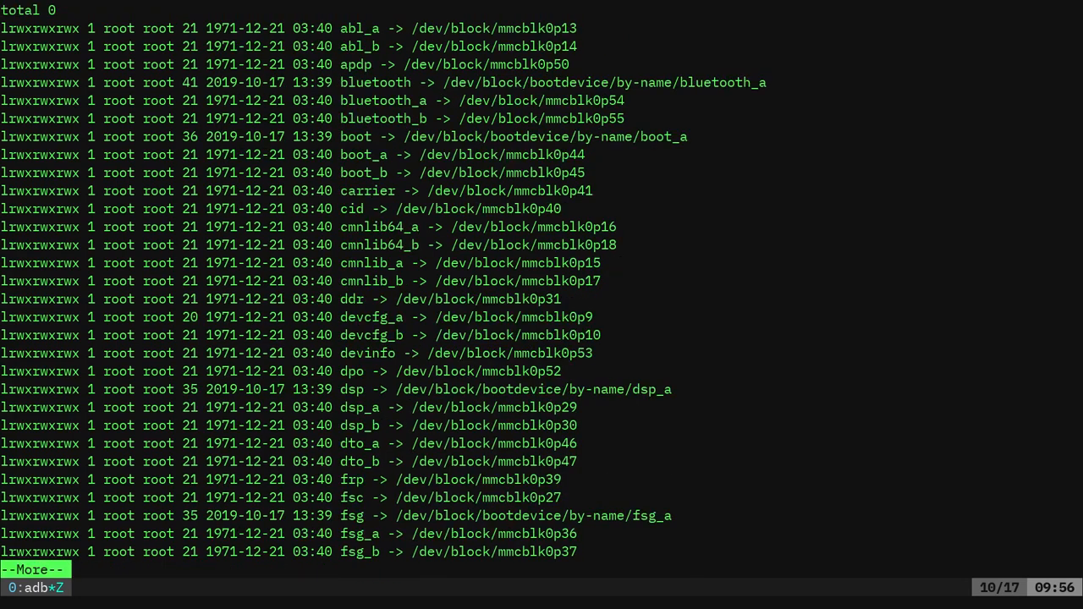
{"action": "mouse_move", "coordinate": [562, 175]}
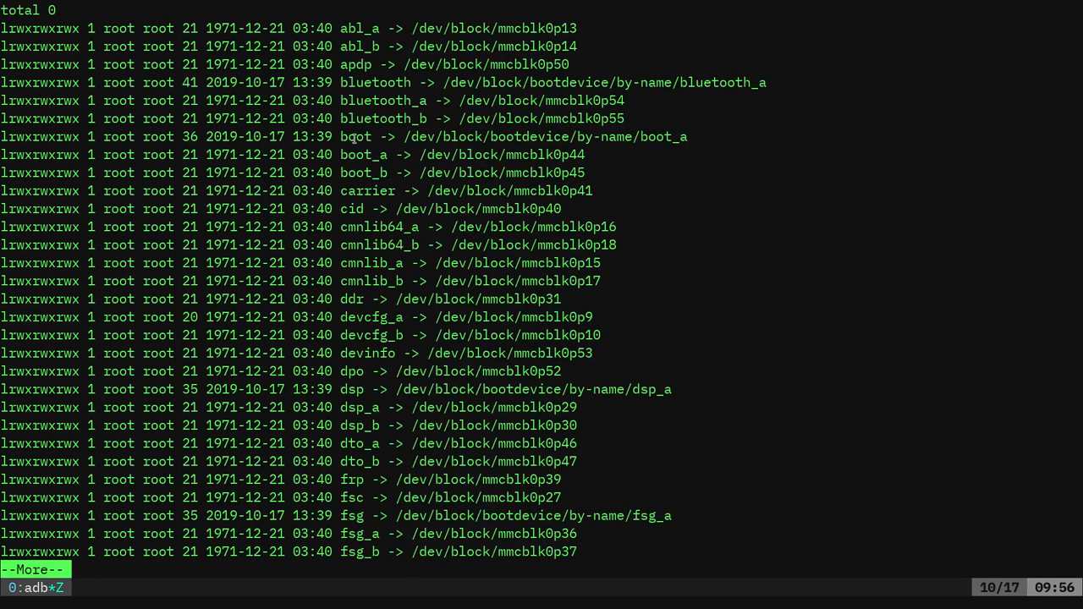
- Highlight boot_a versus boot_b targets, then page on to the system_a/system_b and vendor slot pairs
{"action": "double_click", "coordinate": [362, 154]}
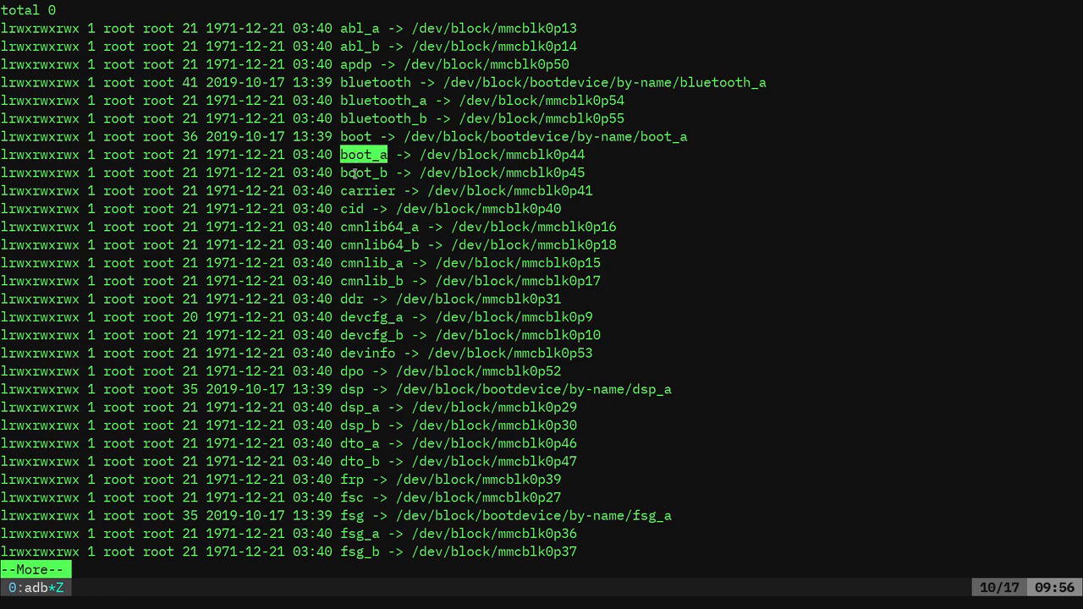
{"action": "key", "text": "Down"}
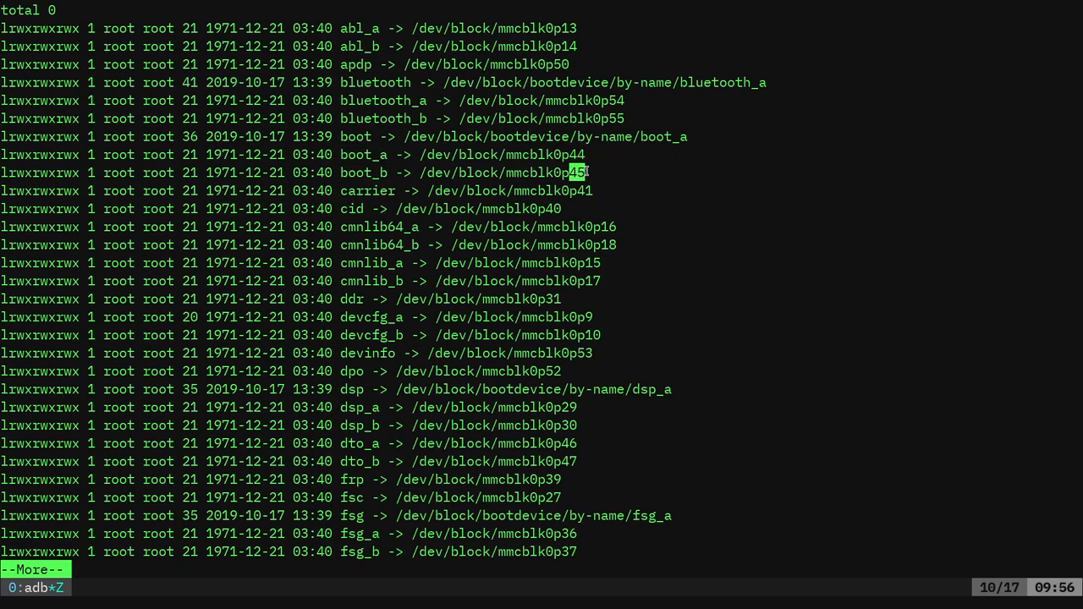
{"action": "key", "text": "space"}
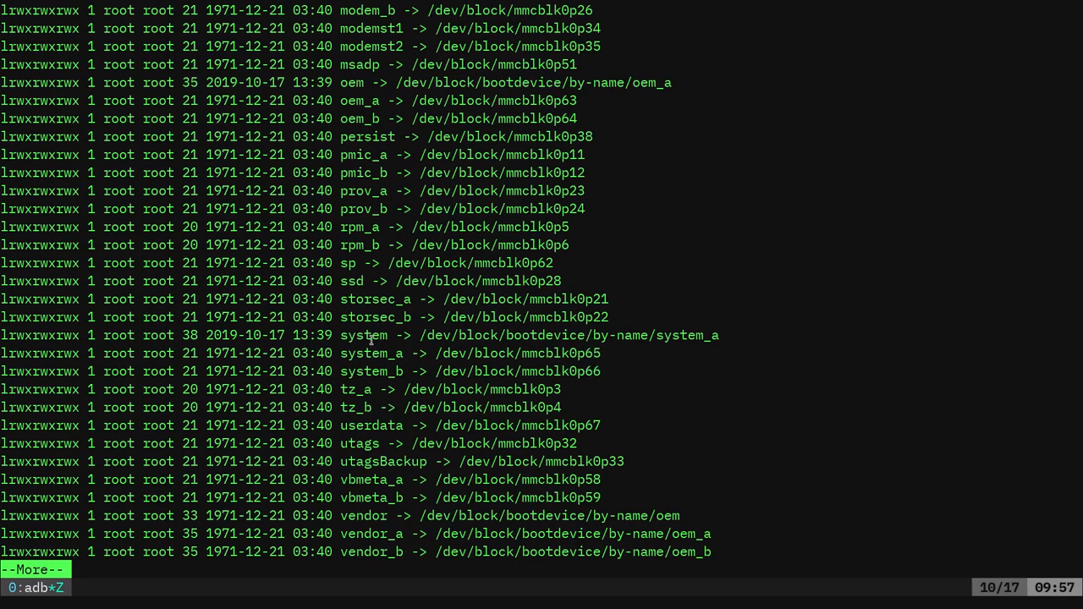
- Point out remaining slot-pair entries, quit the pager and exit back to the local zsh prompt
{"action": "double_click", "coordinate": [362, 335]}
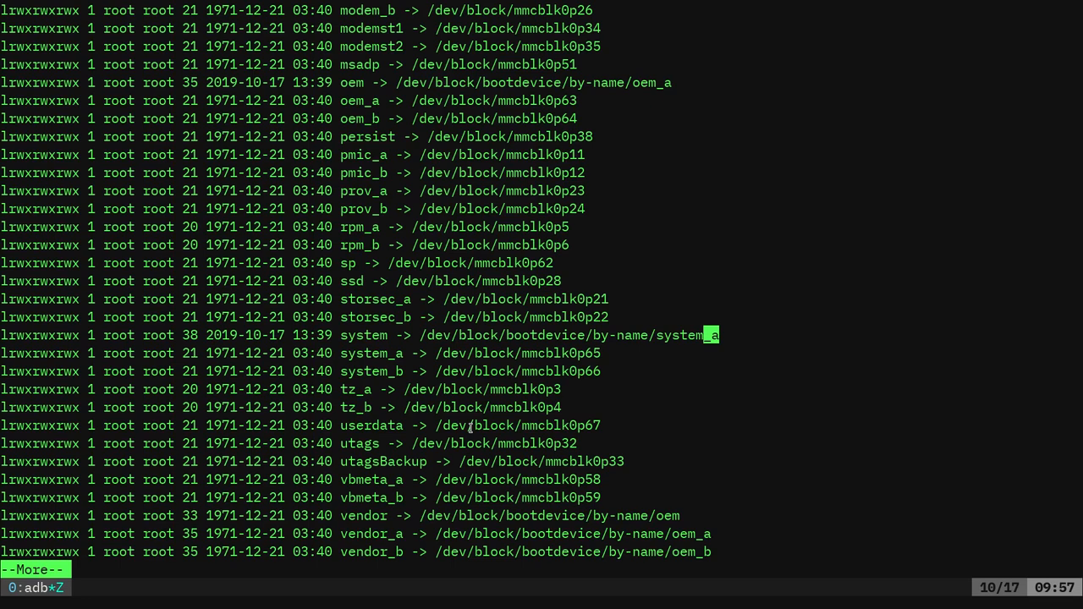
{"action": "mouse_move", "coordinate": [535, 264]}
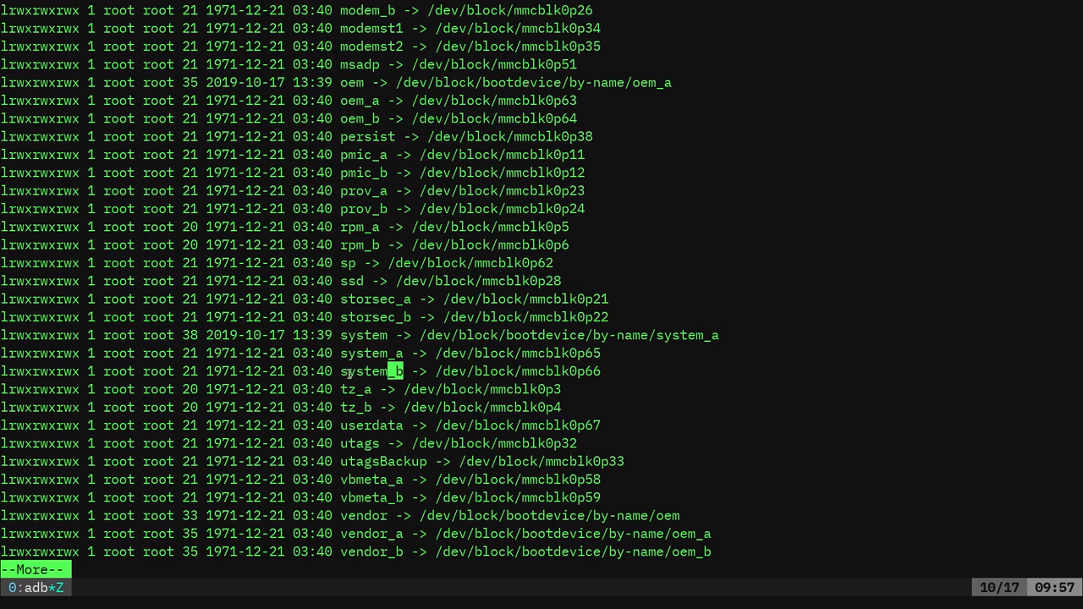
{"action": "mouse_move", "coordinate": [372, 370]}
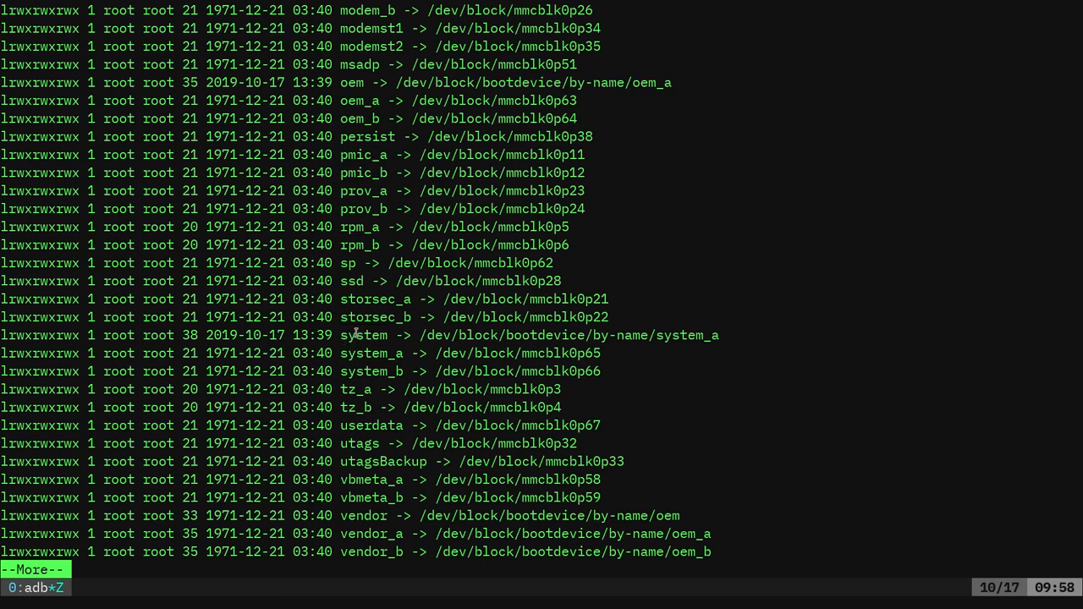
{"action": "double_click", "coordinate": [687, 336]}
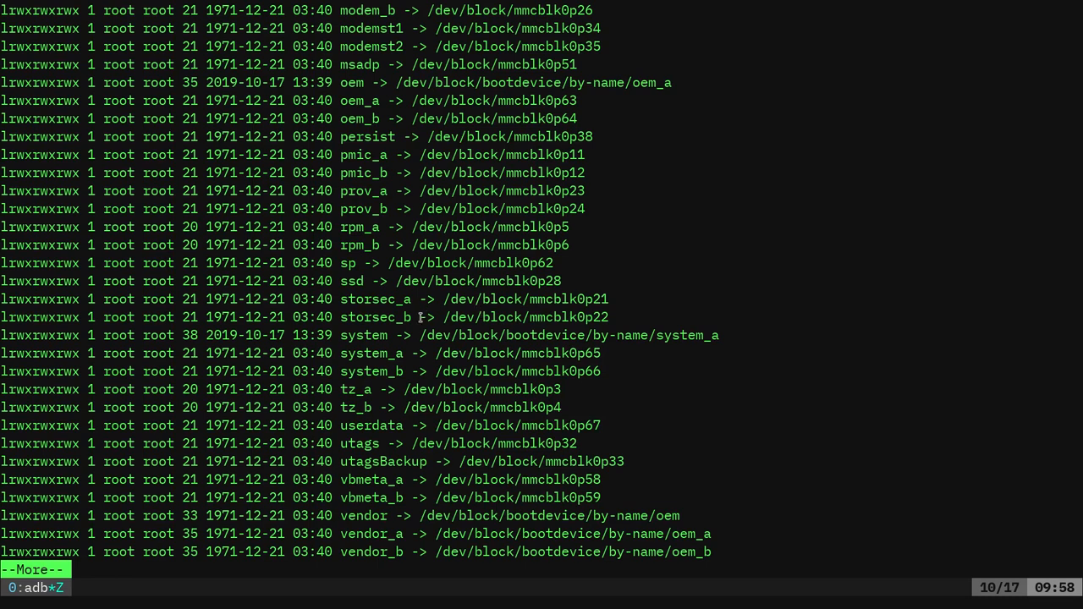
{"action": "mouse_move", "coordinate": [657, 308]}
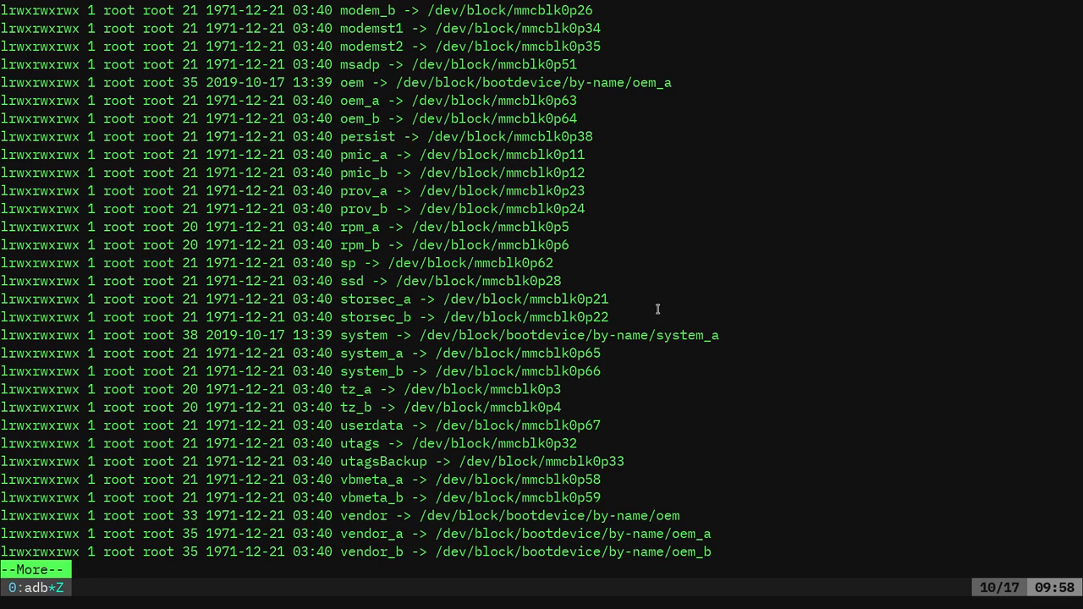
{"action": "mouse_move", "coordinate": [568, 376]}
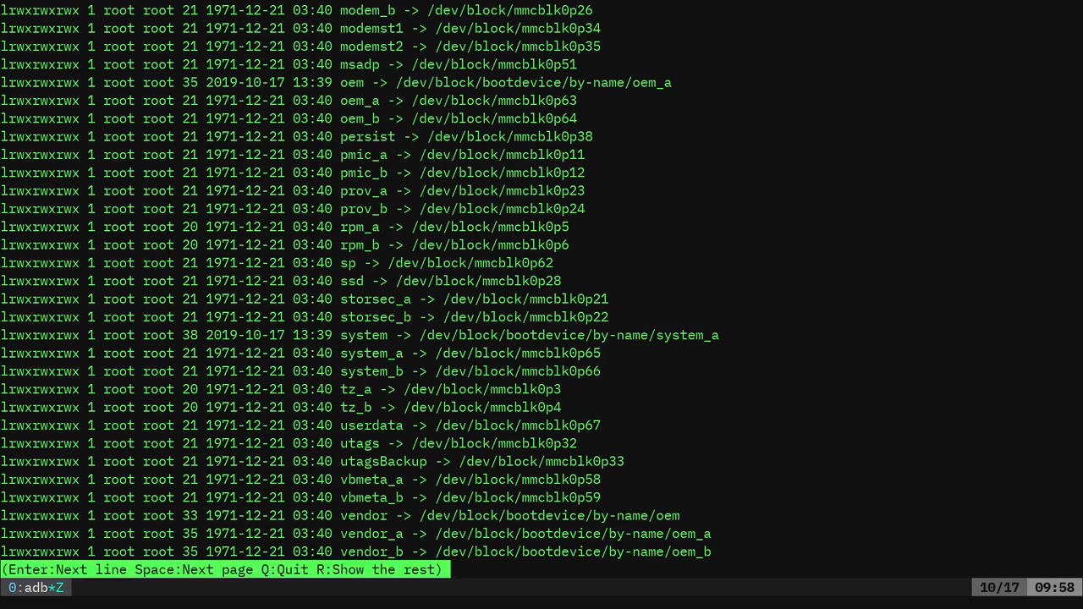
{"action": "key", "text": "q"}
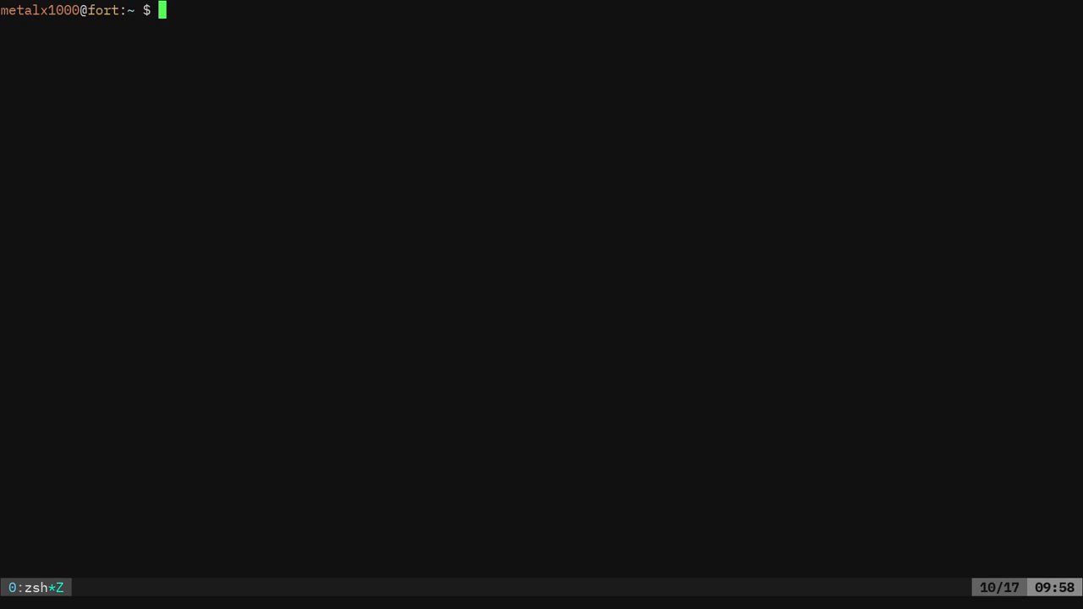
- Start an adb shell on the payton phone and cd into /dev/block/bootdevice/by-name, ready to list it
{"action": "type", "text": "adb shell"}
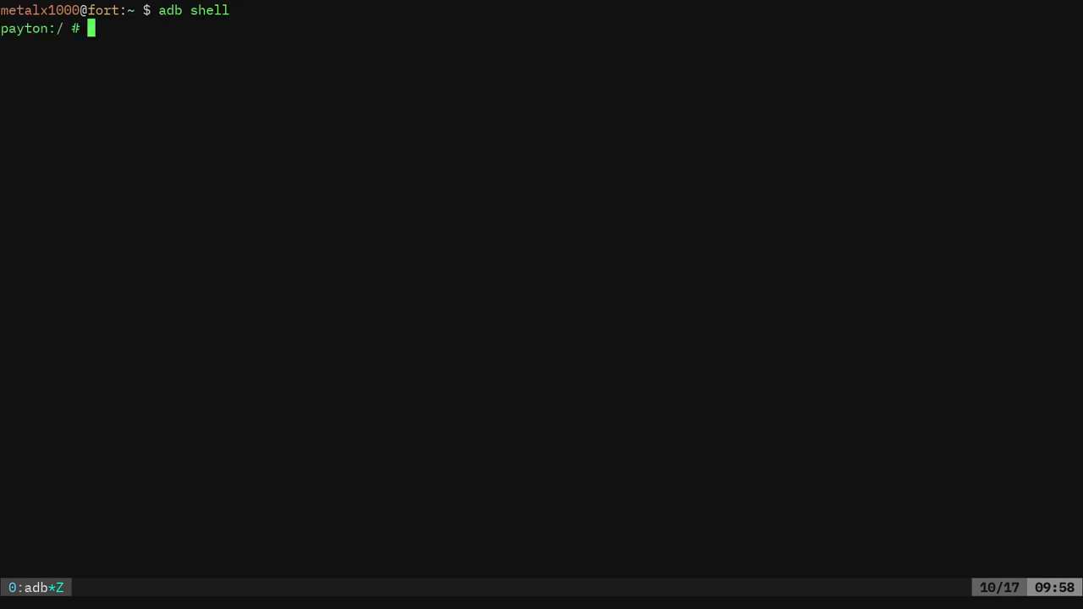
{"action": "type", "text": "cd /dev/"}
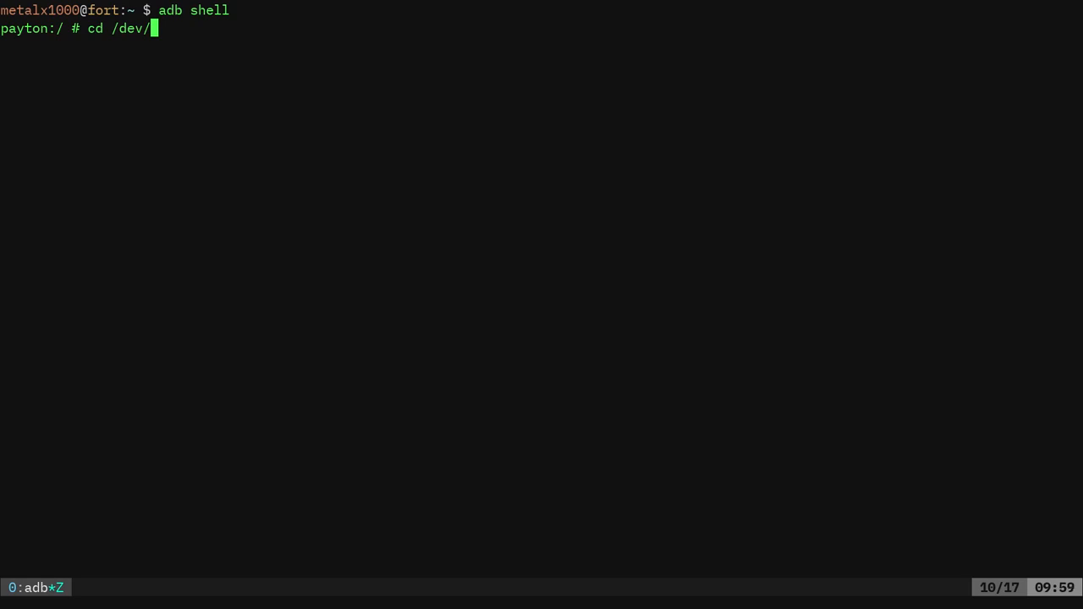
{"action": "type", "text": "bo"}
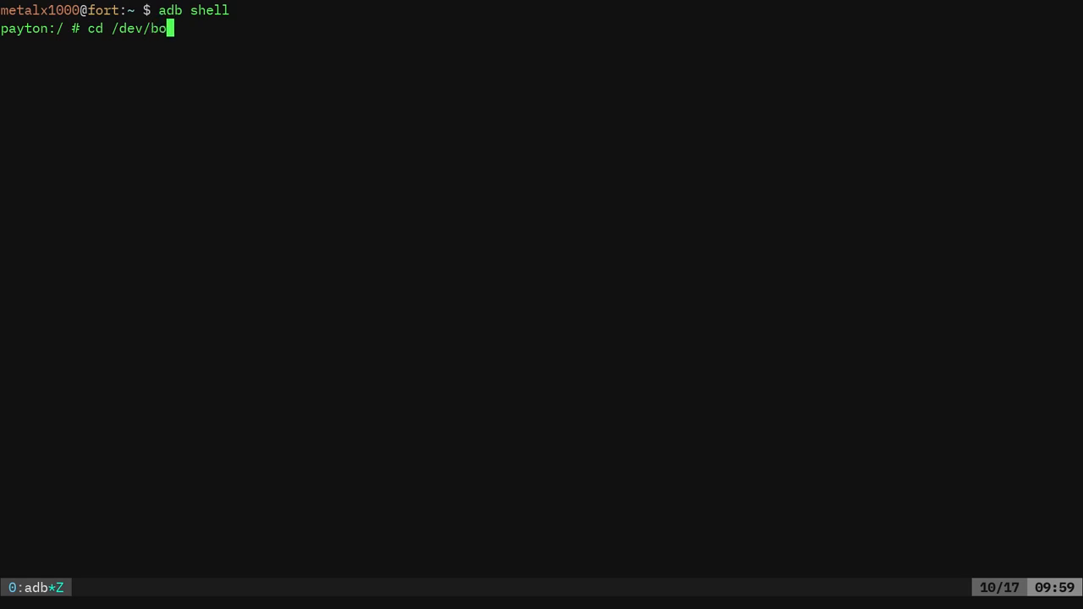
{"action": "key", "text": "Tab"}
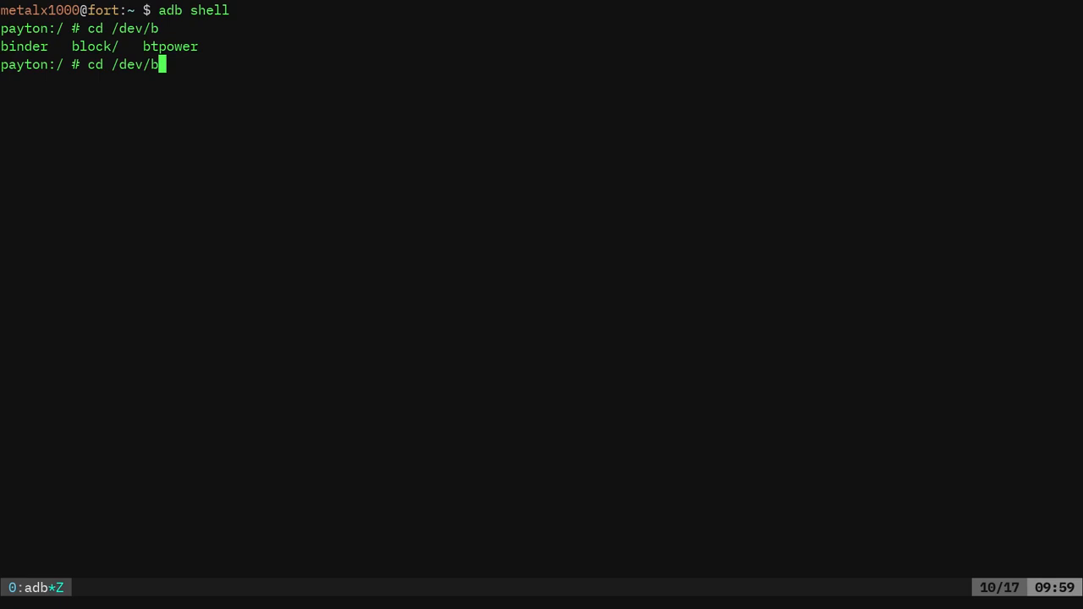
{"action": "type", "text": "lock/bootdevice/by-name/"}
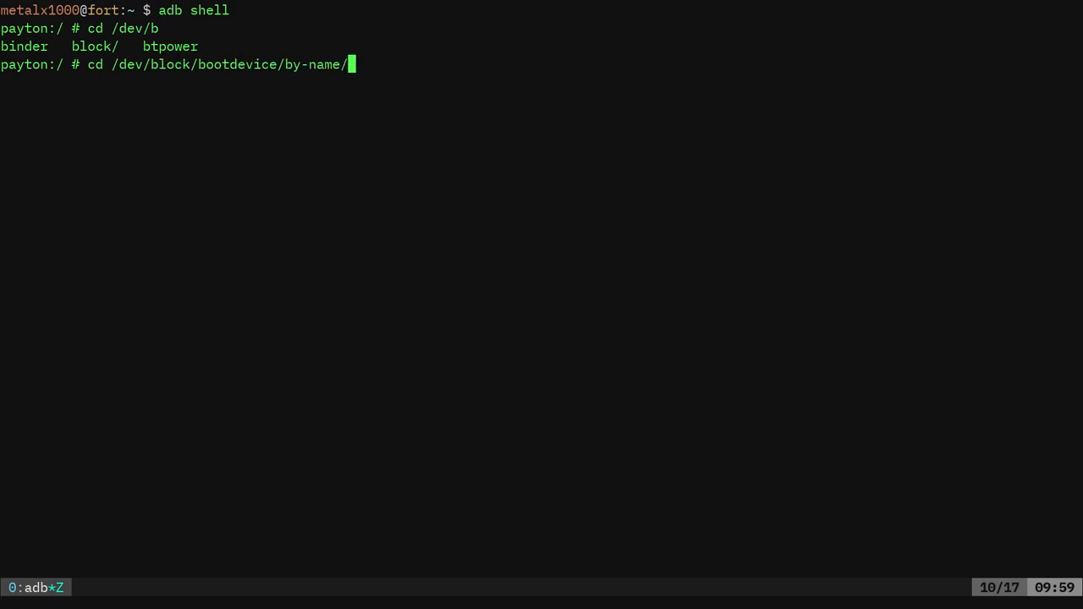
{"action": "type", "text": "ls"}
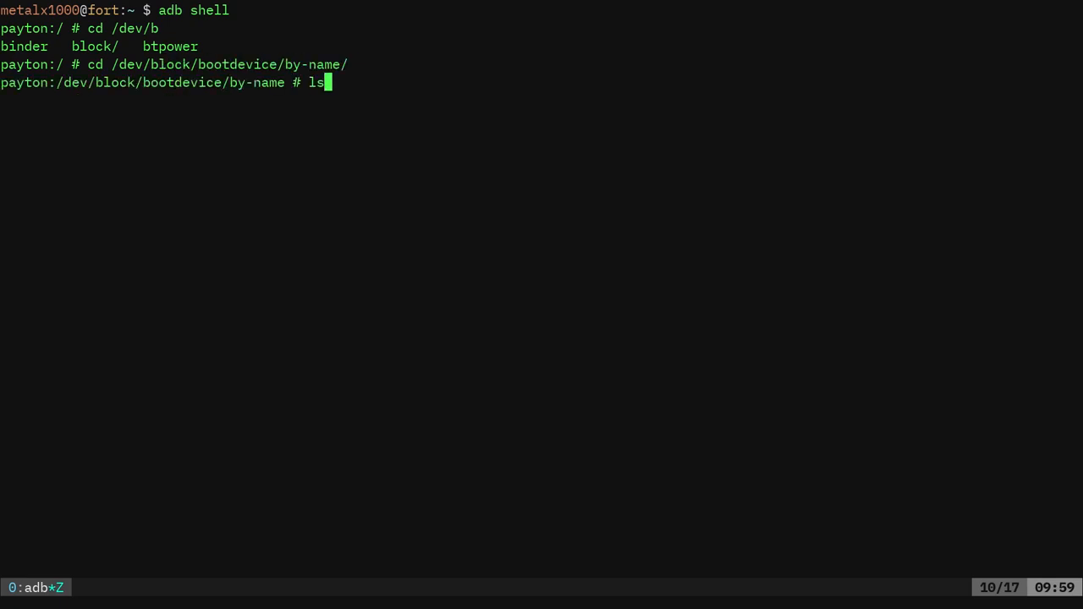
- Dump the logo partition with cat logo, spilling its raw bytes as garbled text
{"action": "type", "text": "cat"}
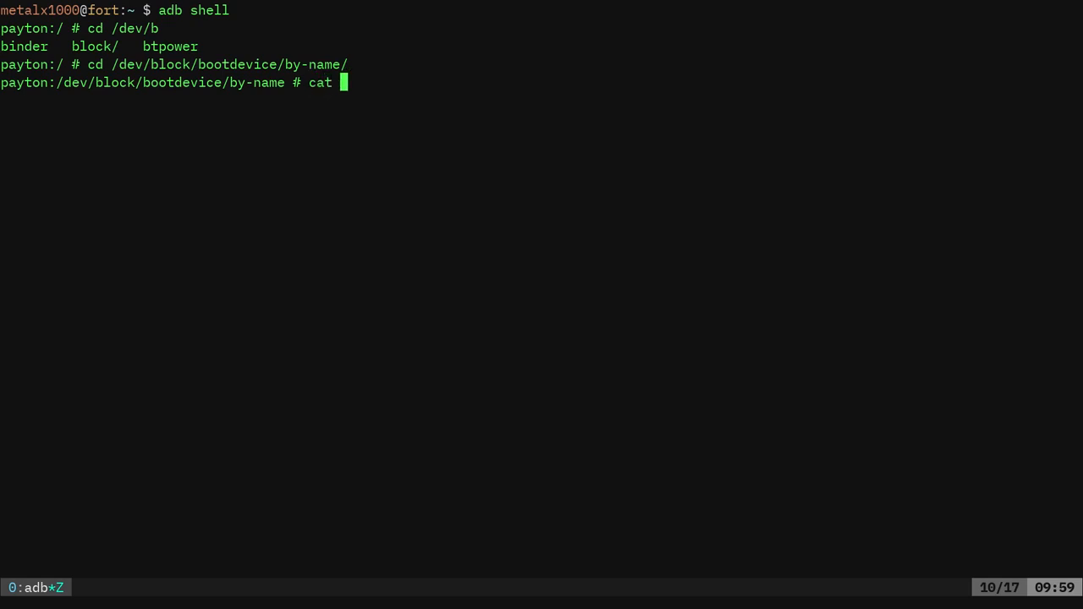
{"action": "type", "text": "boot"}
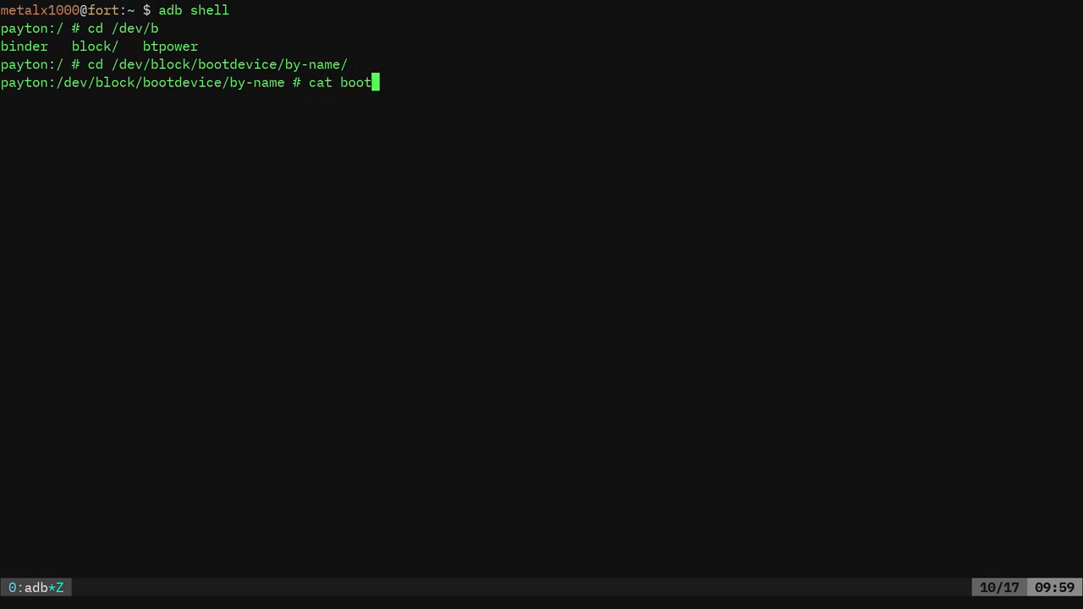
{"action": "type", "text": "logo"}
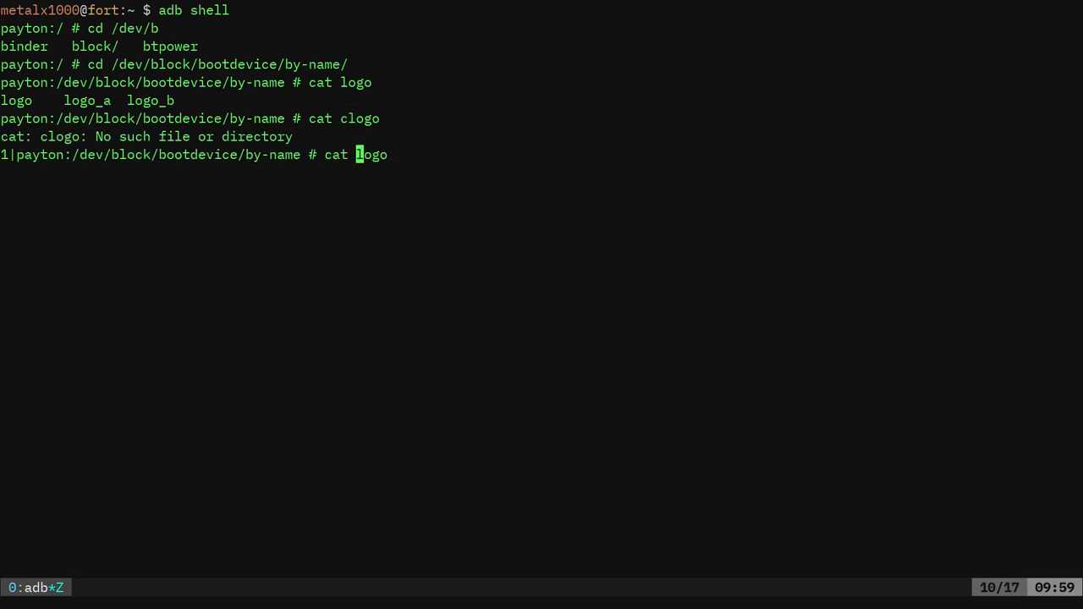
{"action": "key", "text": "Return"}
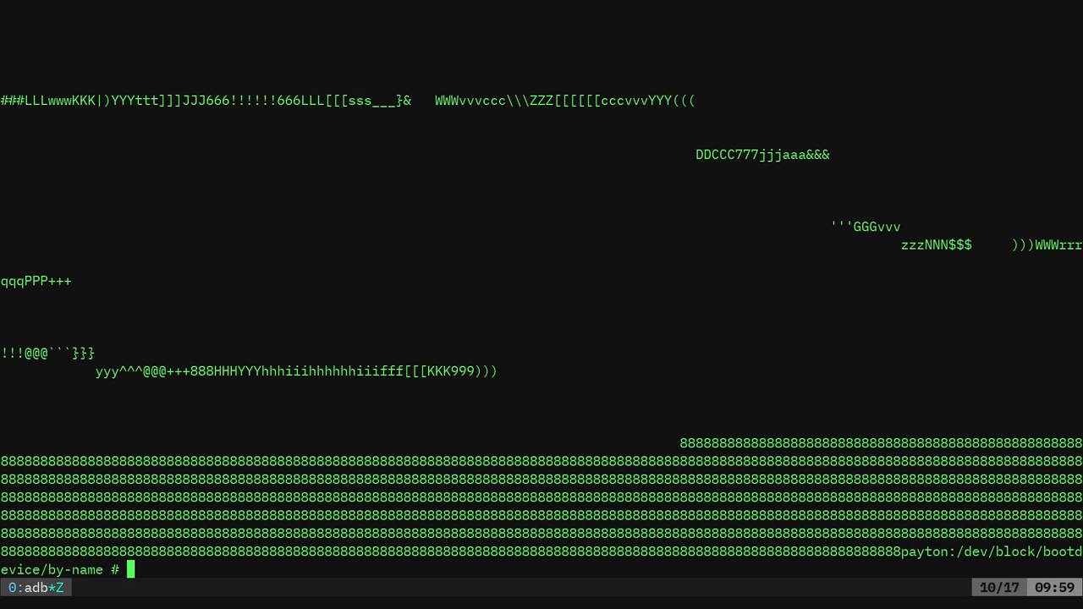
{"action": "key", "text": "Enter"}
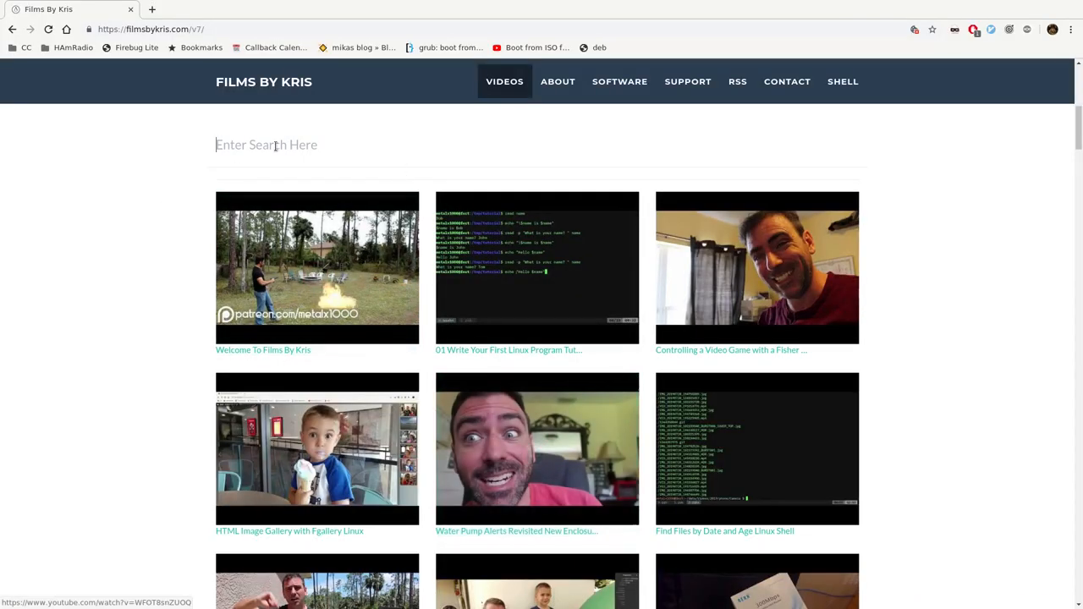
- Filter the Films By Kris videos by android, then twrp, then fastboot
{"action": "type", "text": "andr"}
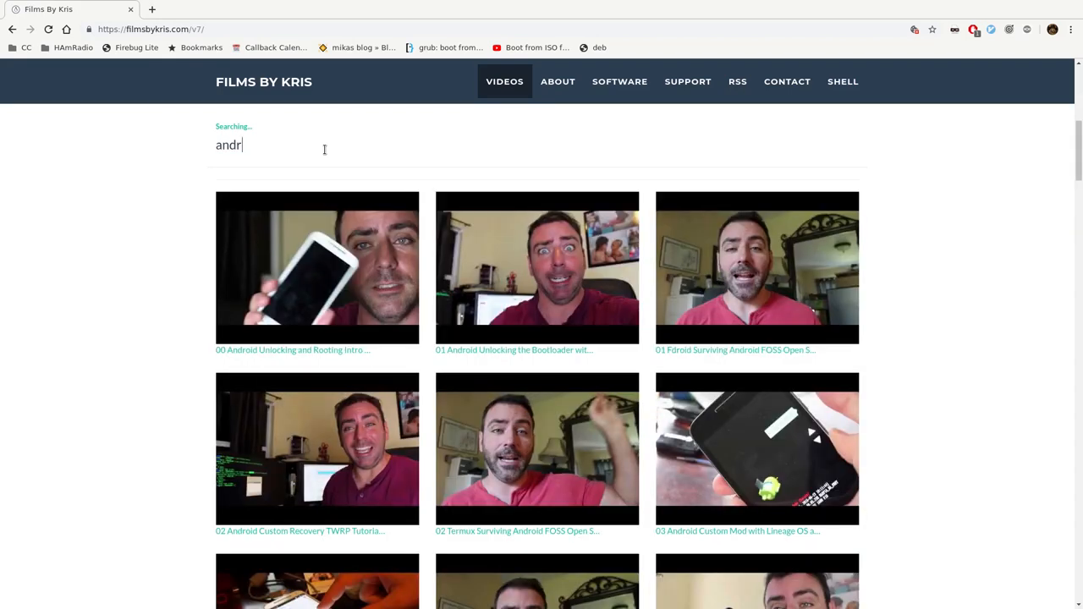
{"action": "type", "text": "oid"}
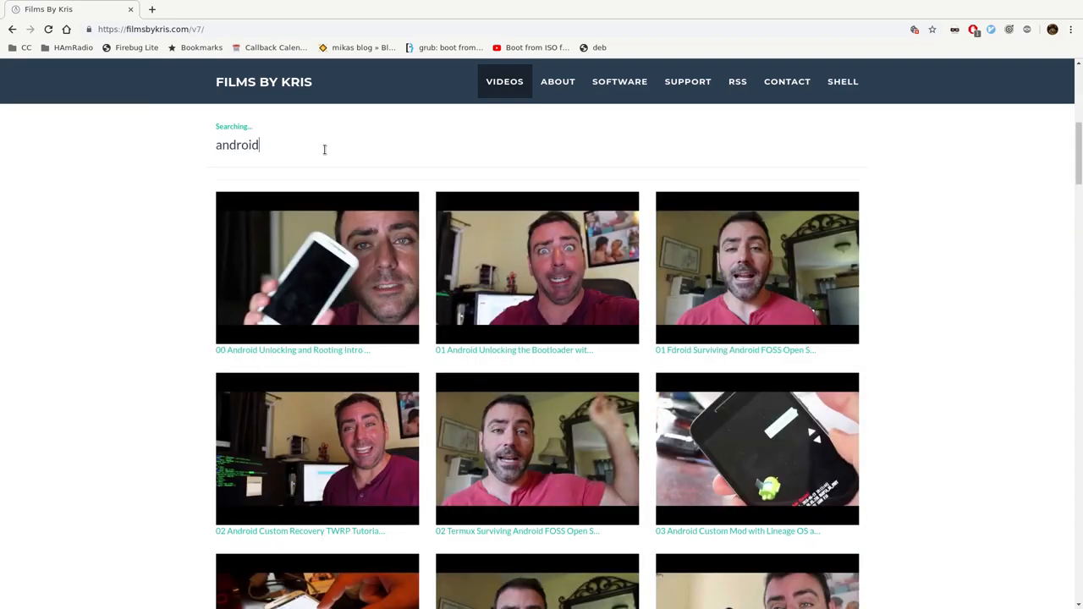
{"action": "type", "text": "twrp"}
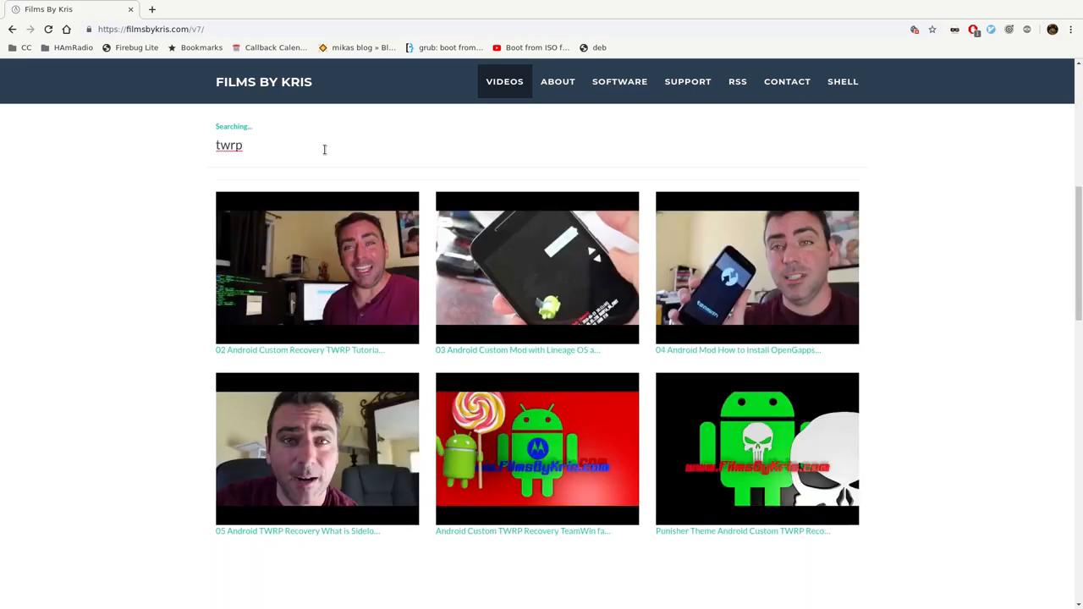
{"action": "type", "text": "fastboot"}
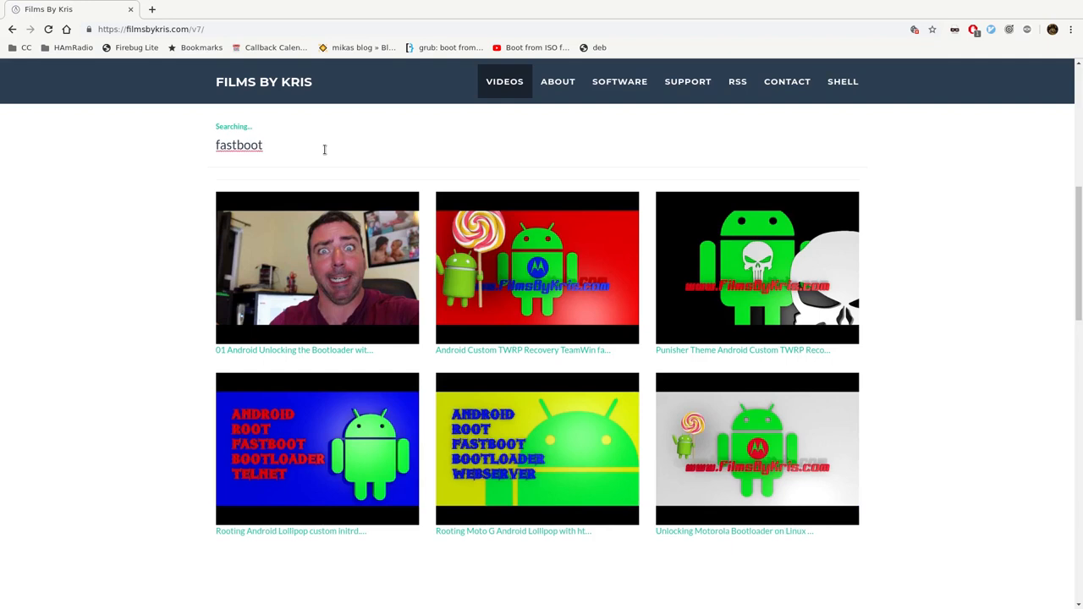
{"action": "left_click", "coordinate": [241, 146]}
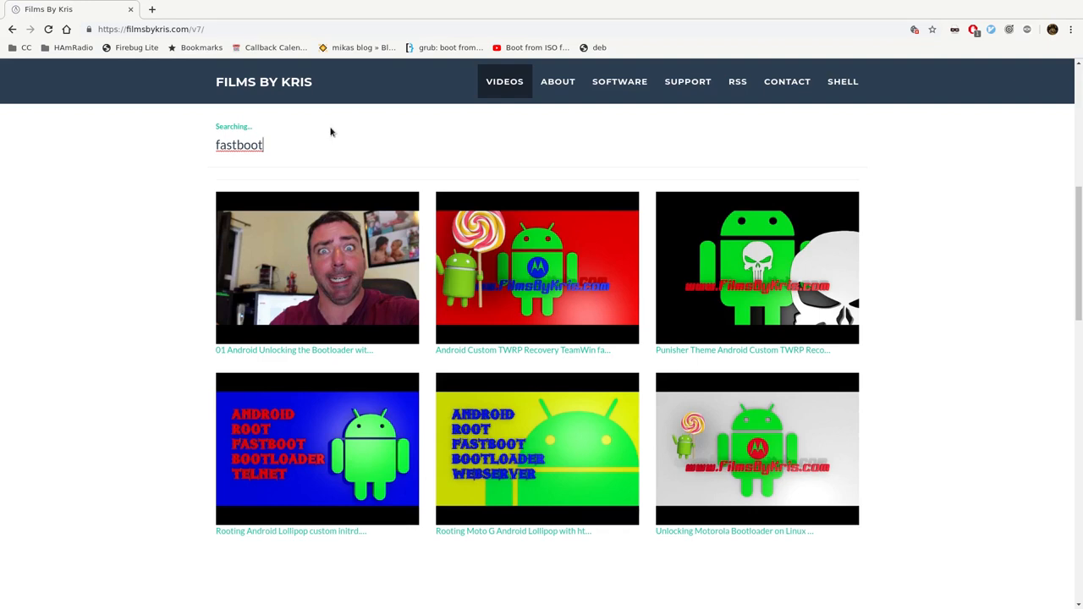
{"action": "mouse_move", "coordinate": [315, 139]}
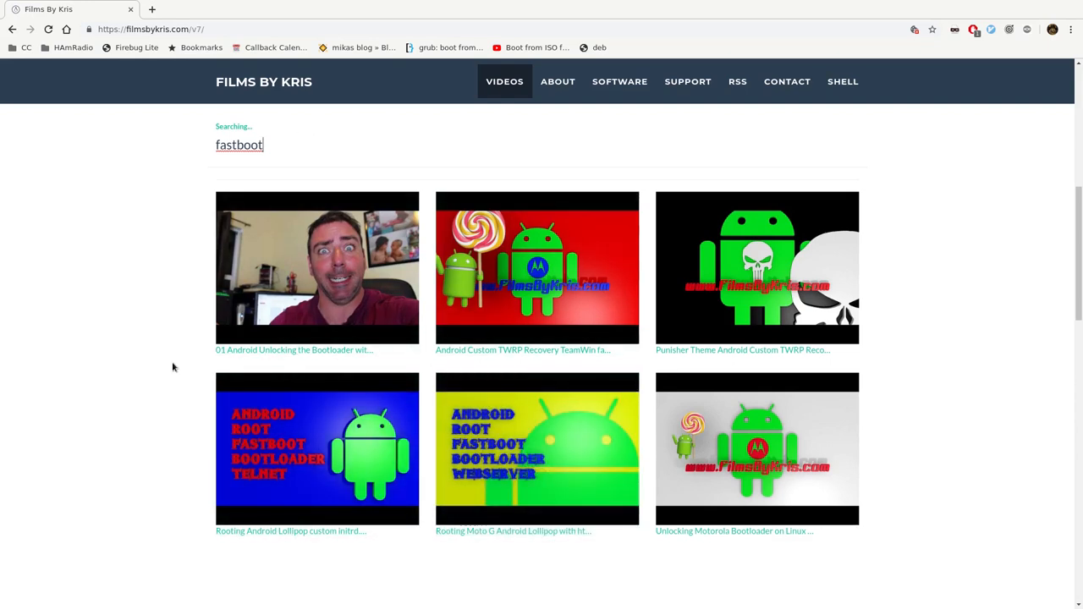
{"action": "mouse_move", "coordinate": [379, 552]}
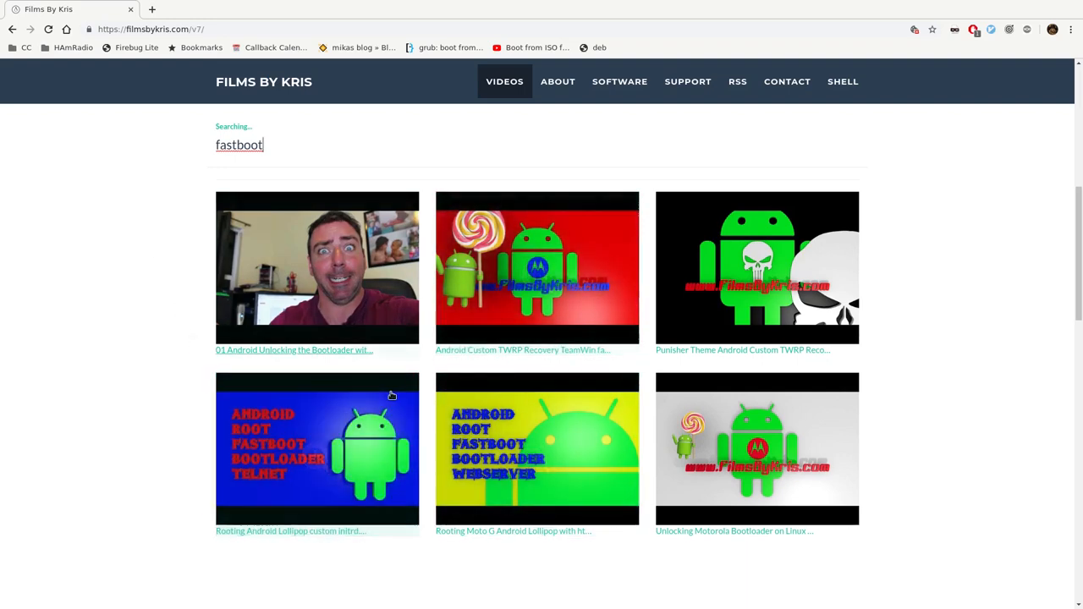
{"action": "mouse_move", "coordinate": [535, 284]}
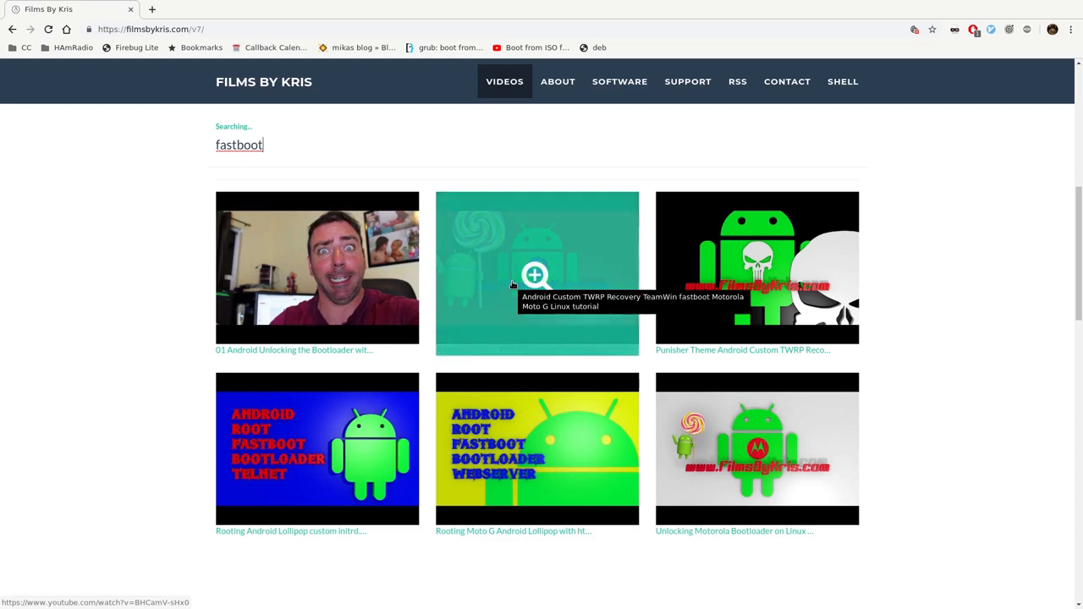